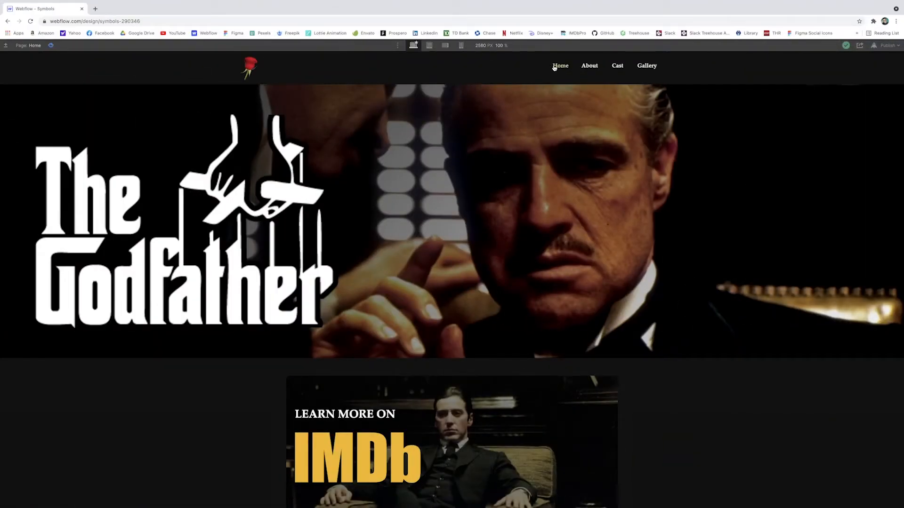
{"action": "mouse_move", "coordinate": [565, 222]}
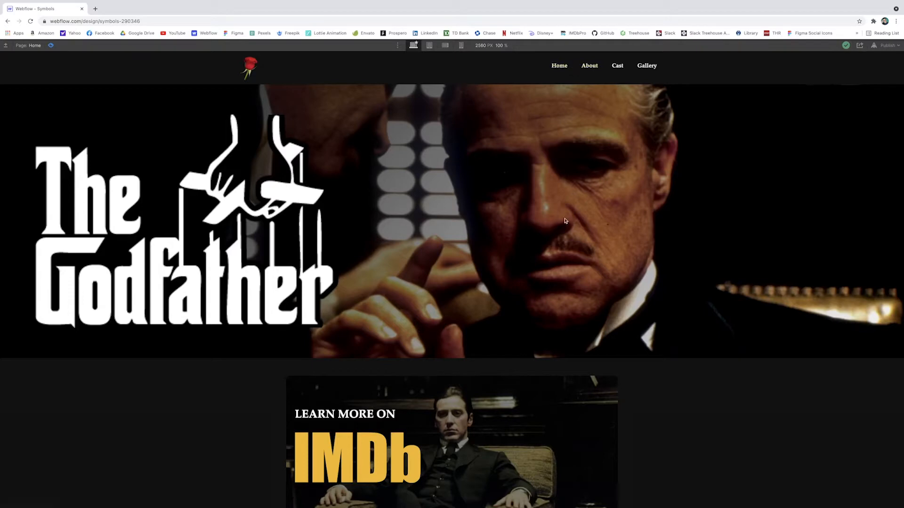
Step: Preview the About, Home and Cast pages, then switch the designer to the About page
{"action": "scroll", "scroll_direction": "down", "scroll_amount": 3}
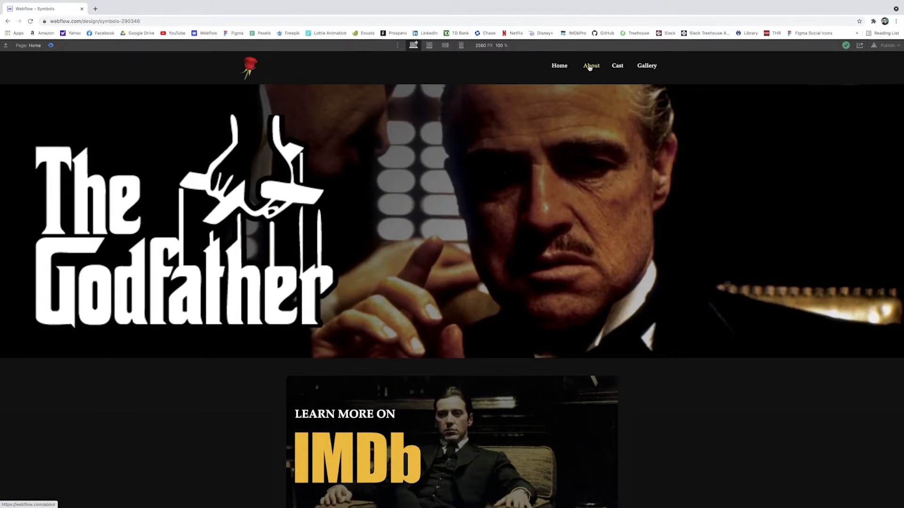
{"action": "left_click", "coordinate": [590, 65]}
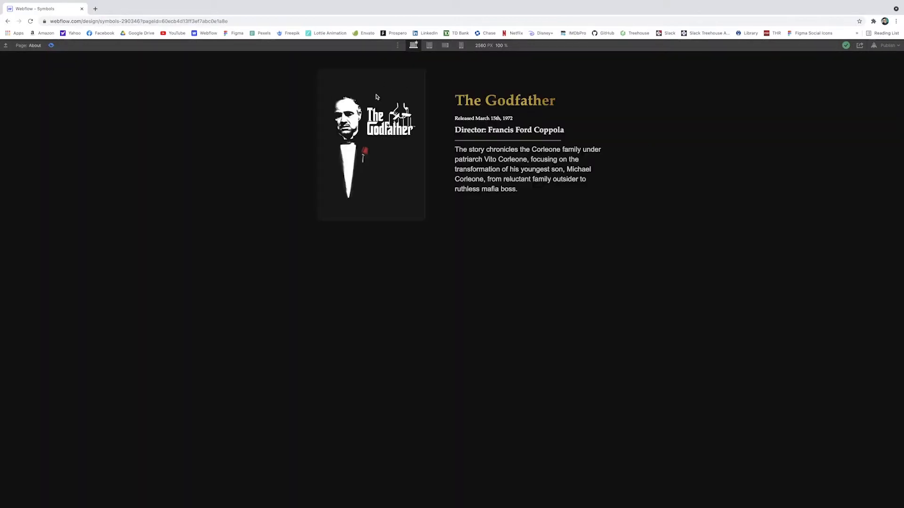
{"action": "left_click", "coordinate": [5, 46]}
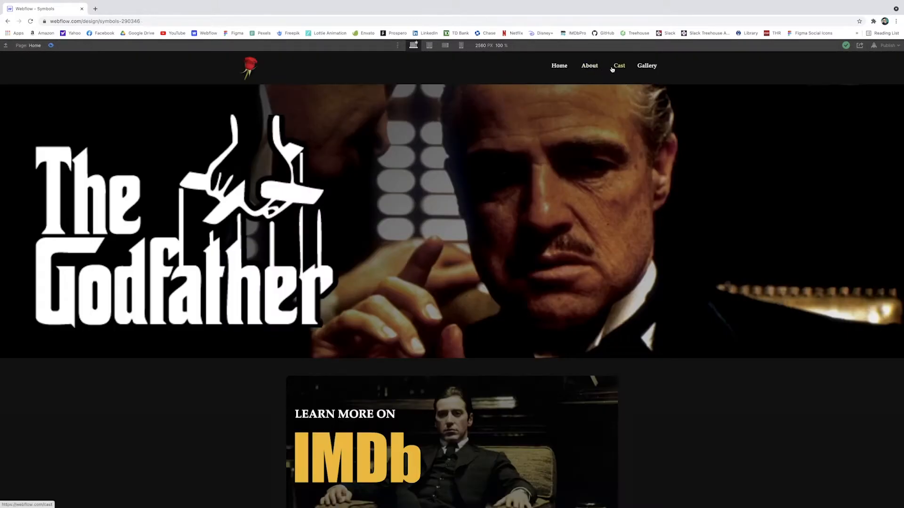
{"action": "left_click", "coordinate": [618, 65]}
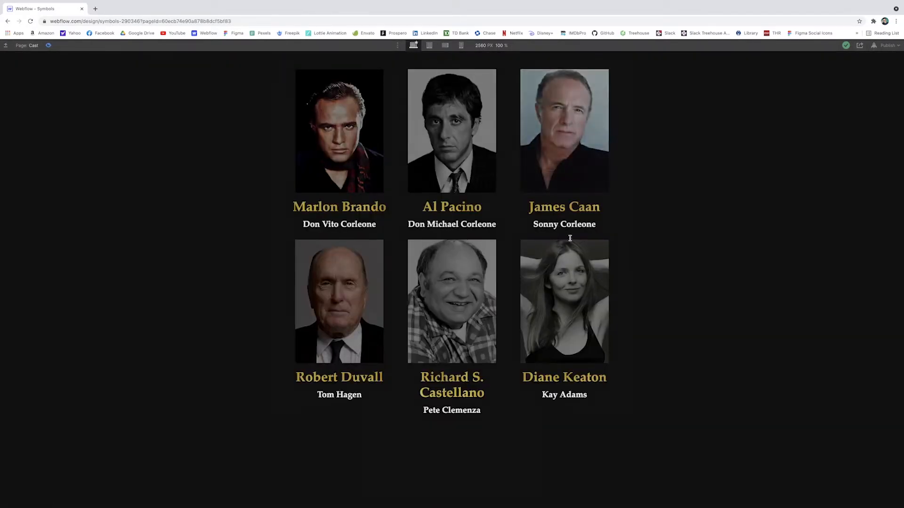
{"action": "left_click", "coordinate": [5, 45]}
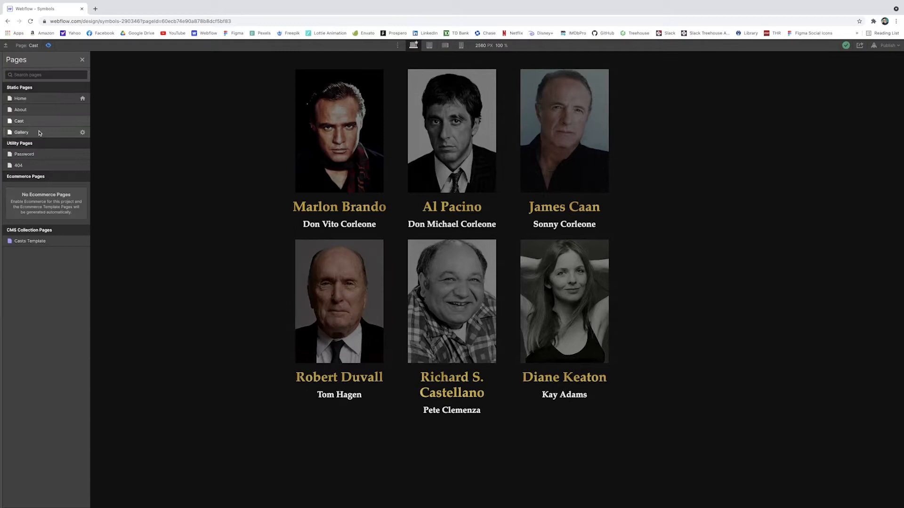
{"action": "left_click", "coordinate": [22, 132]}
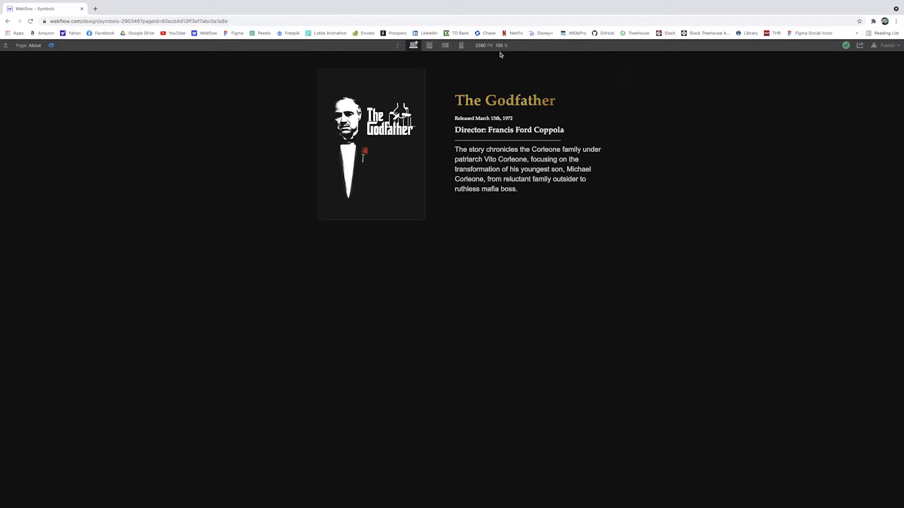
{"action": "mouse_move", "coordinate": [745, 79]}
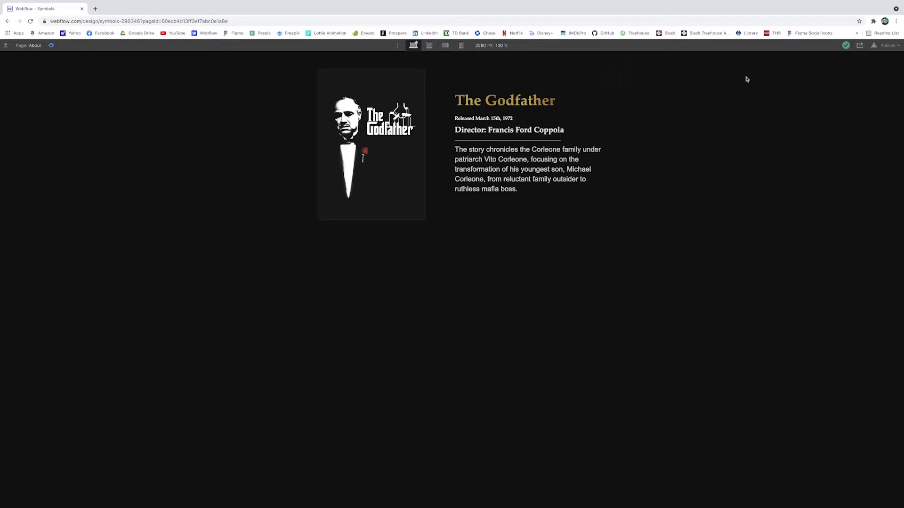
{"action": "mouse_move", "coordinate": [437, 389]}
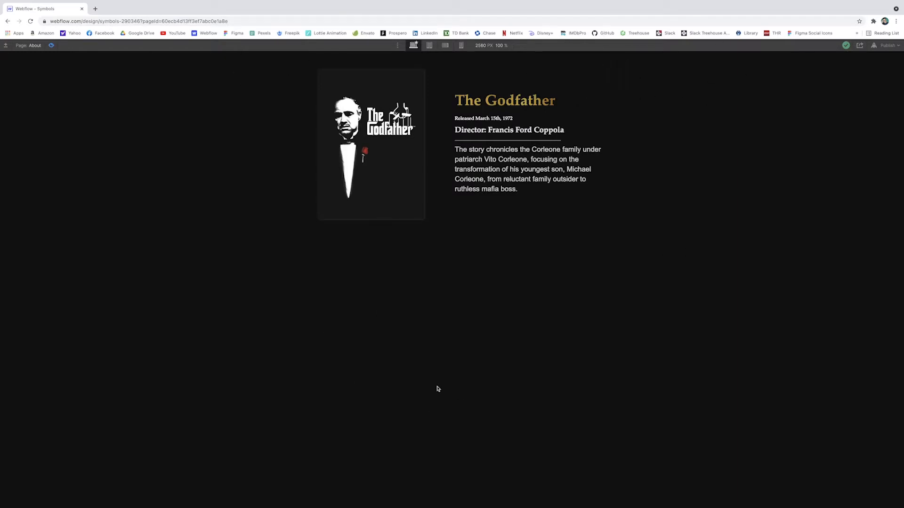
{"action": "mouse_move", "coordinate": [429, 377]}
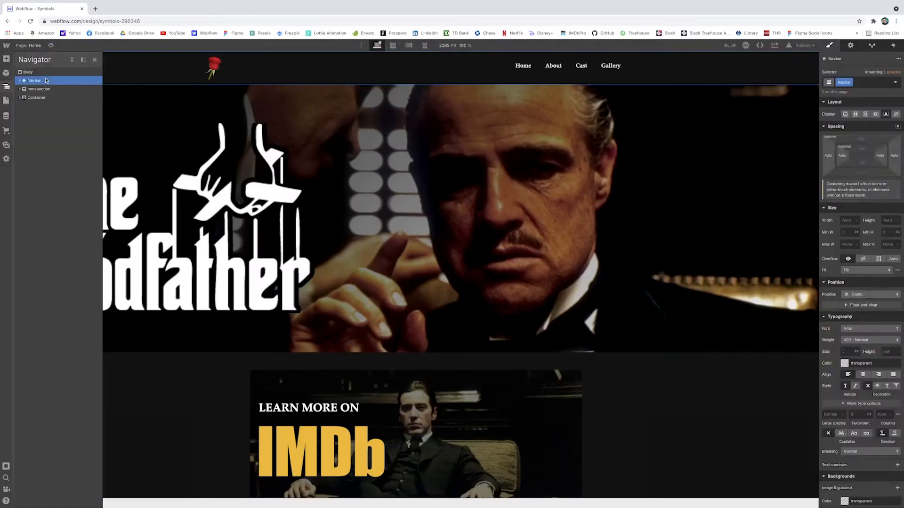
Step: Select the About page's Container, then switch to Home and select its Navbar
{"action": "left_click", "coordinate": [6, 100]}
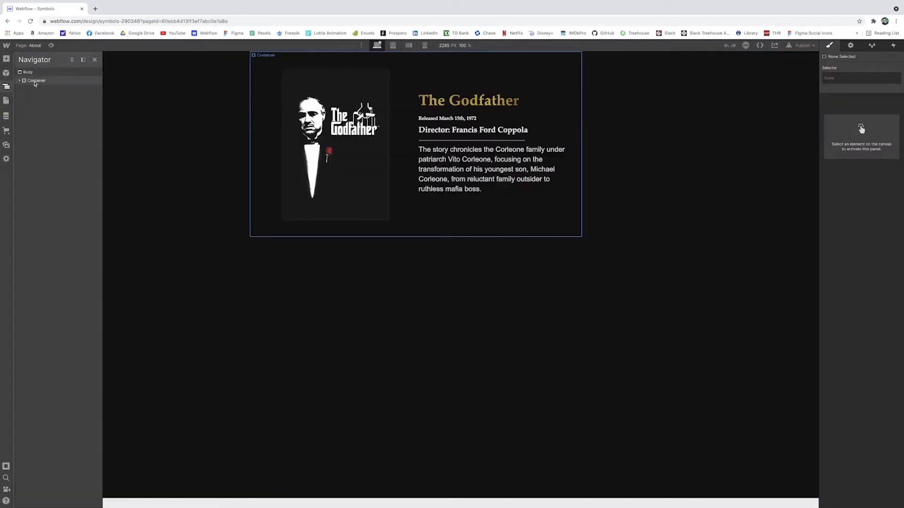
{"action": "left_click", "coordinate": [28, 72]}
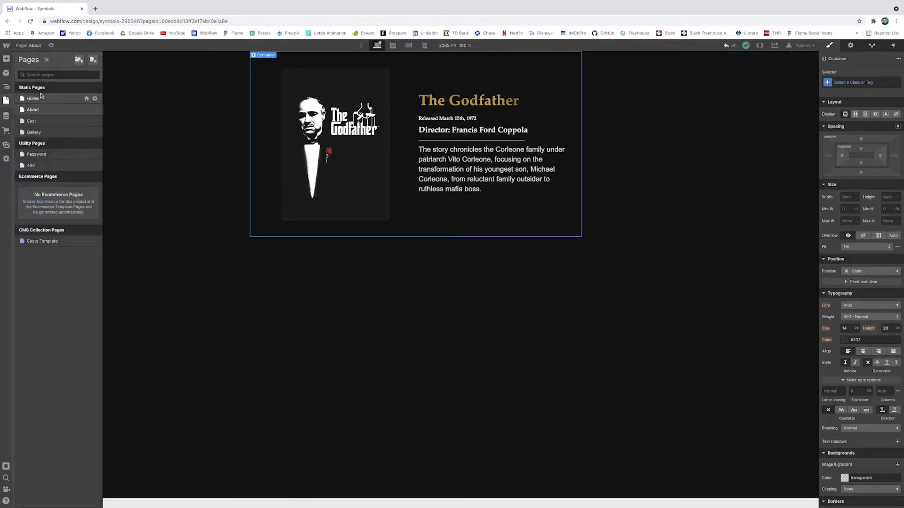
{"action": "left_click", "coordinate": [33, 98]}
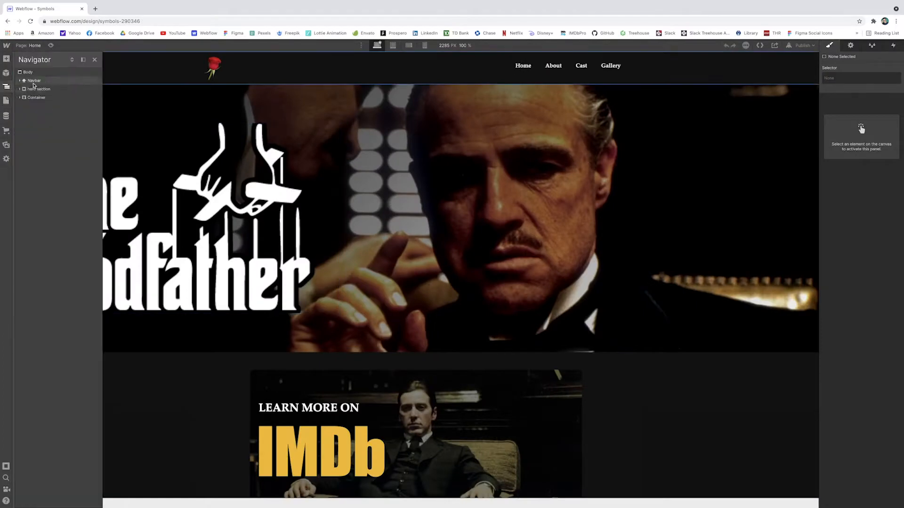
{"action": "left_click", "coordinate": [34, 80]}
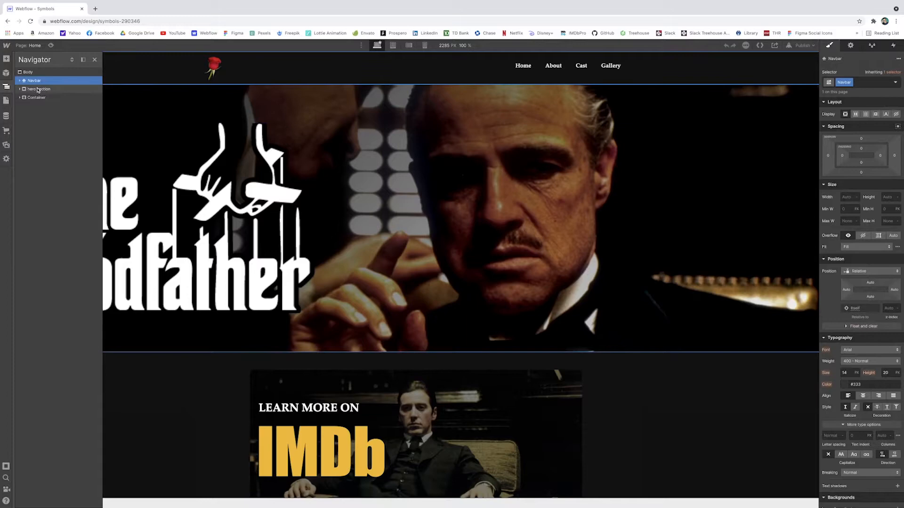
Step: Create a symbol named 'Navbar' from the Home navbar and select its inner container
{"action": "left_click", "coordinate": [6, 74]}
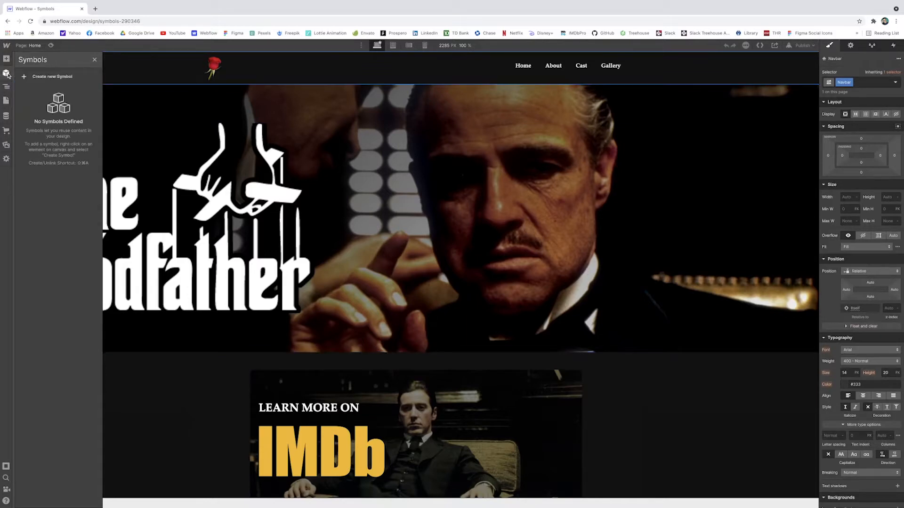
{"action": "left_click", "coordinate": [52, 76]}
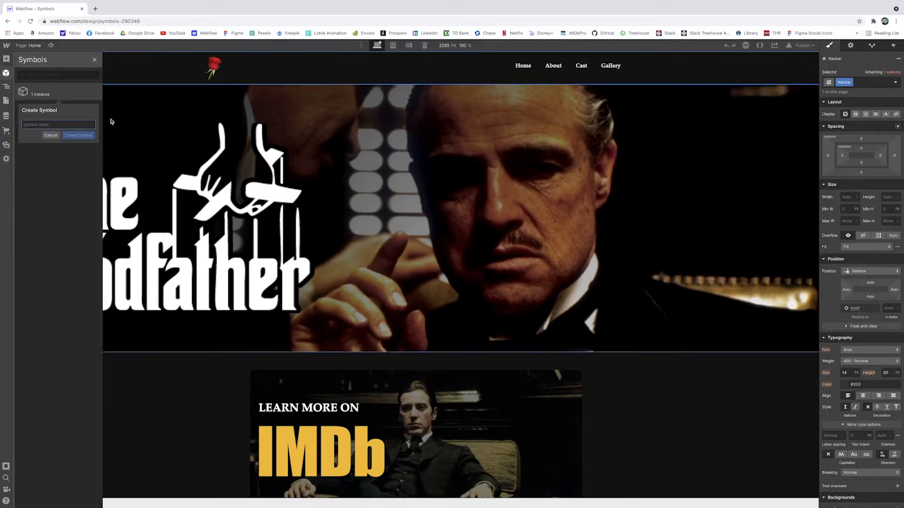
{"action": "type", "text": "Navba"}
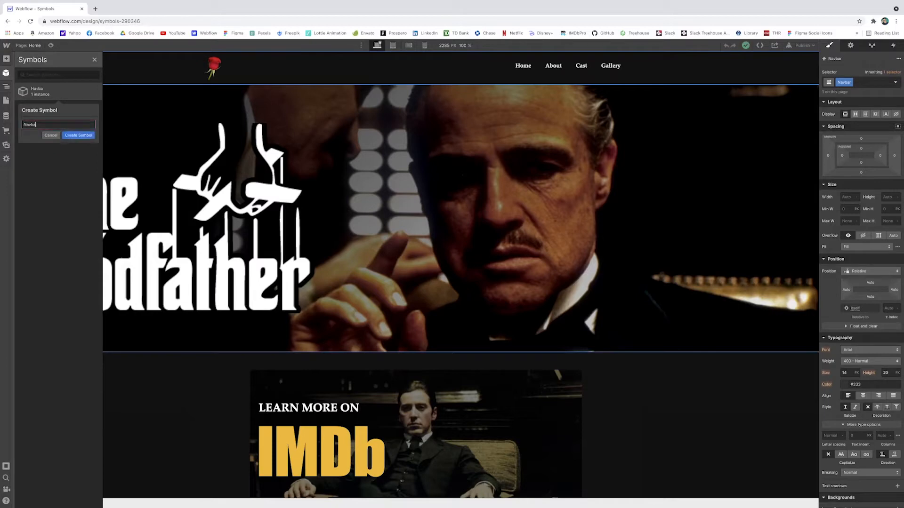
{"action": "left_click", "coordinate": [77, 135]}
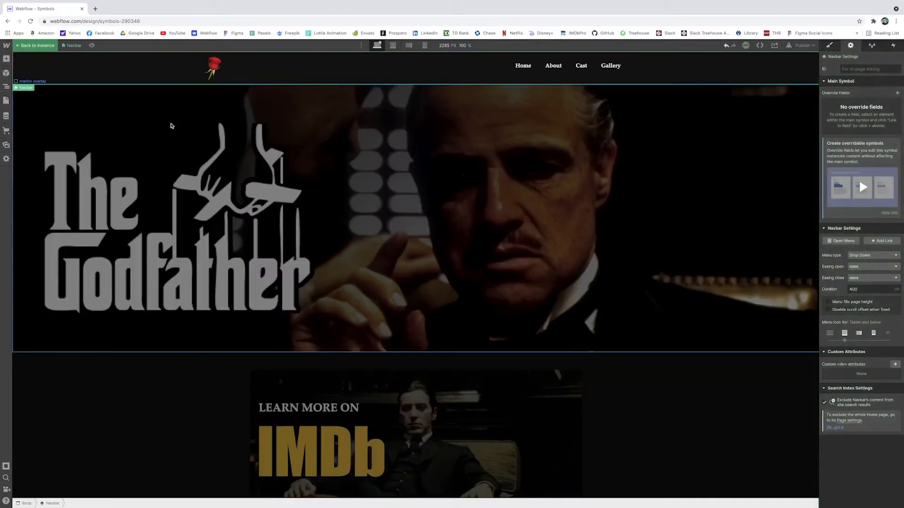
{"action": "mouse_move", "coordinate": [587, 126]}
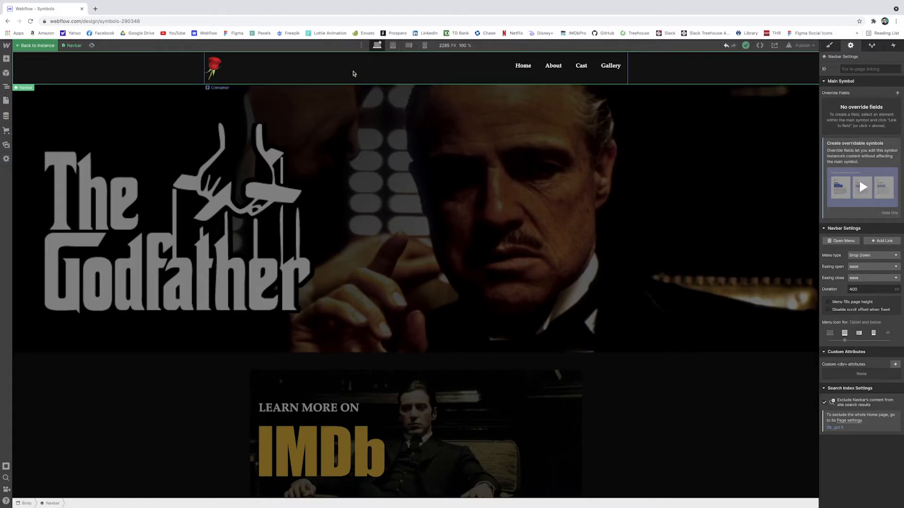
{"action": "left_click", "coordinate": [6, 72]}
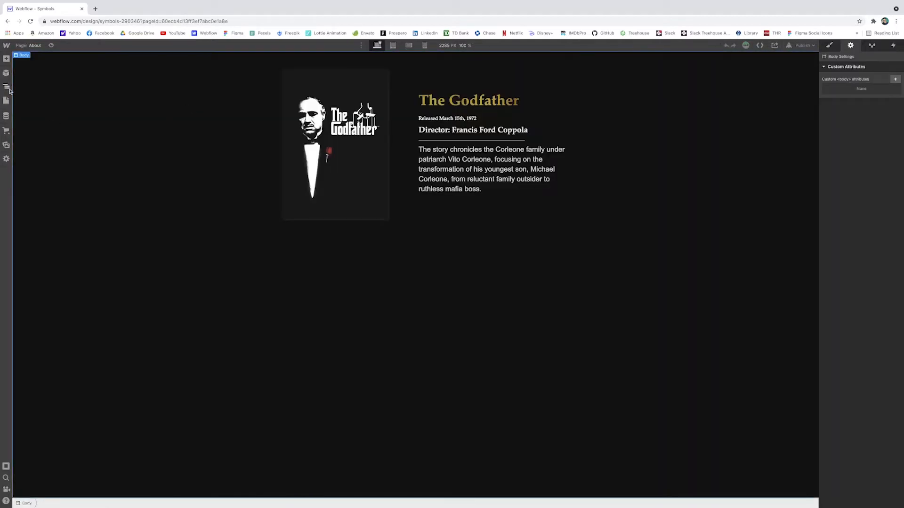
Step: Insert the Navbar symbol into the About page, then open it for editing on Gallery
{"action": "left_click", "coordinate": [6, 88]}
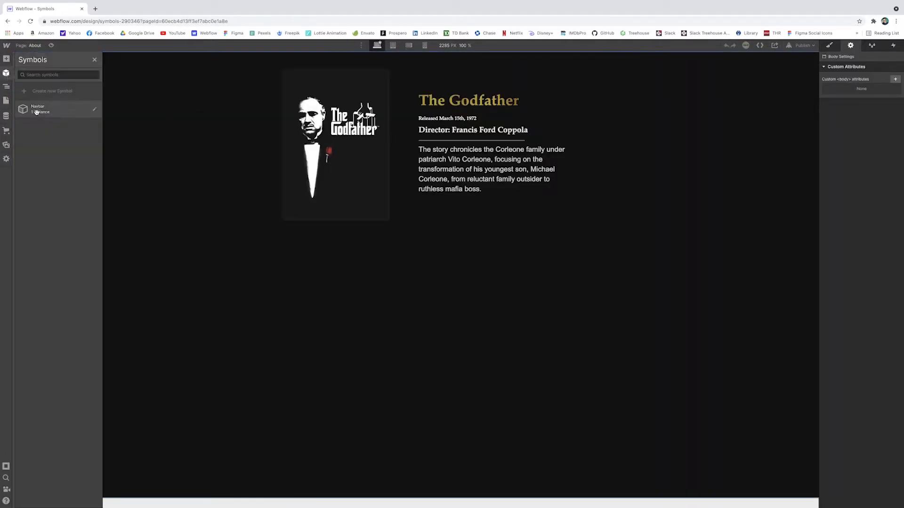
{"action": "left_click", "coordinate": [58, 108]}
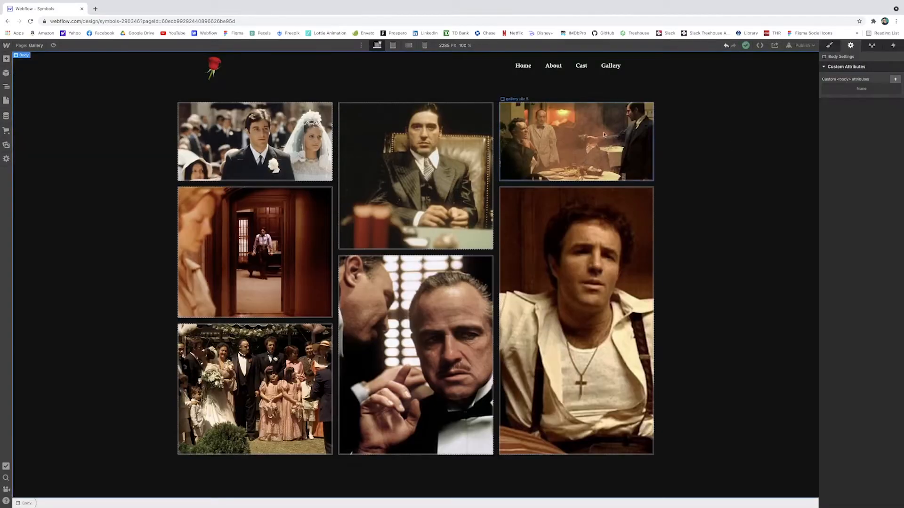
{"action": "left_click", "coordinate": [281, 79]}
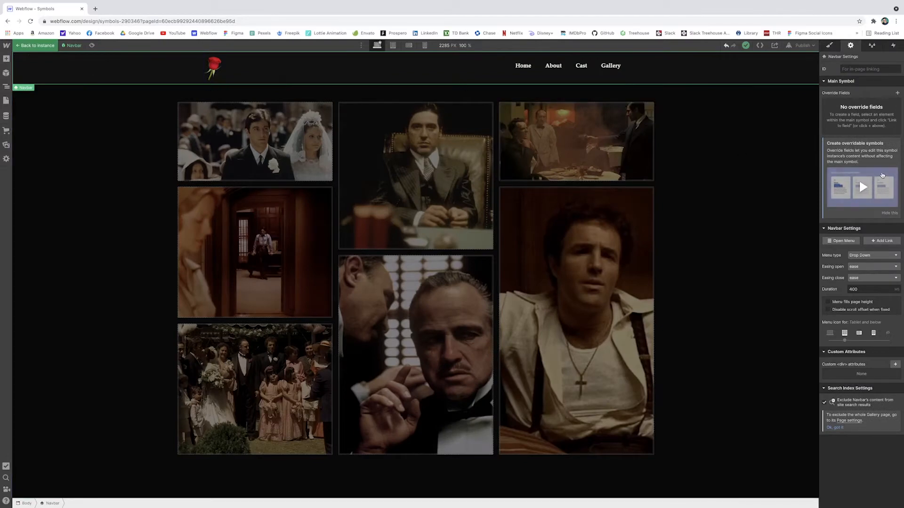
Step: Open the navbar's background colour picker, then enter Preview mode
{"action": "left_click", "coordinate": [830, 45]}
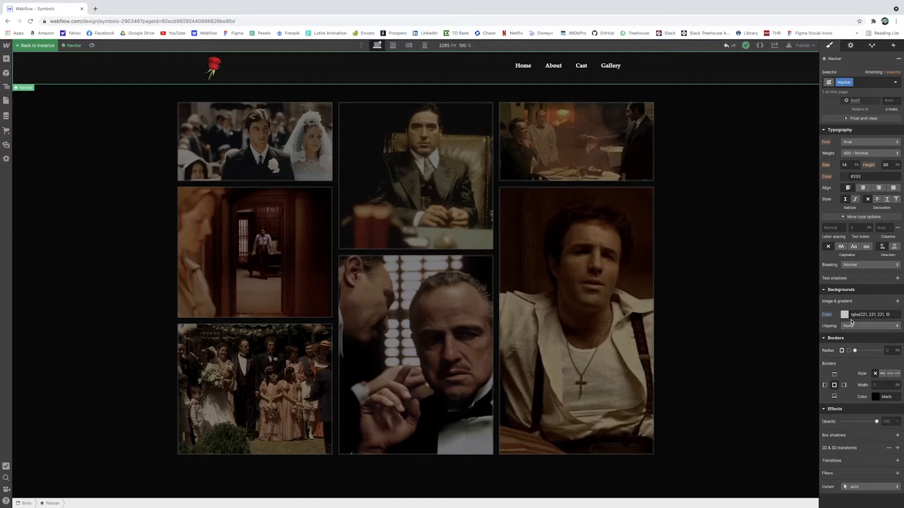
{"action": "mouse_move", "coordinate": [59, 82]}
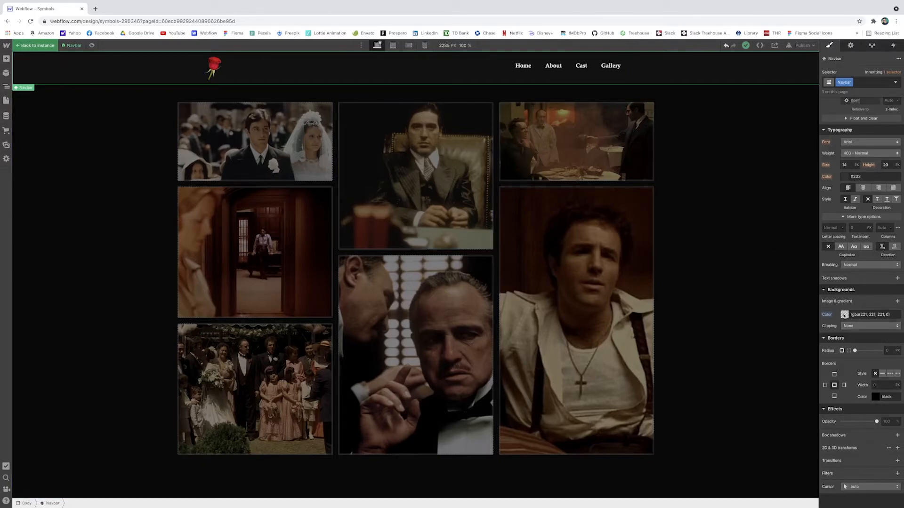
{"action": "left_click", "coordinate": [843, 315]}
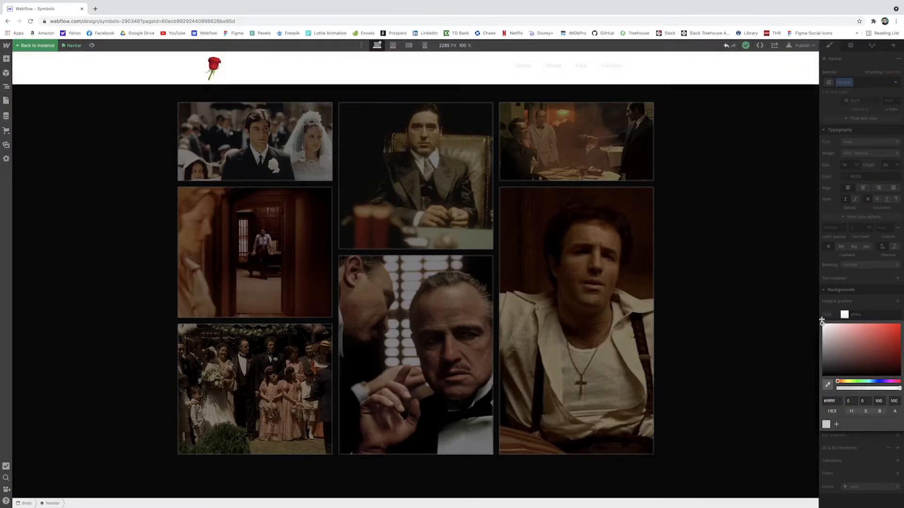
{"action": "left_click", "coordinate": [887, 334]}
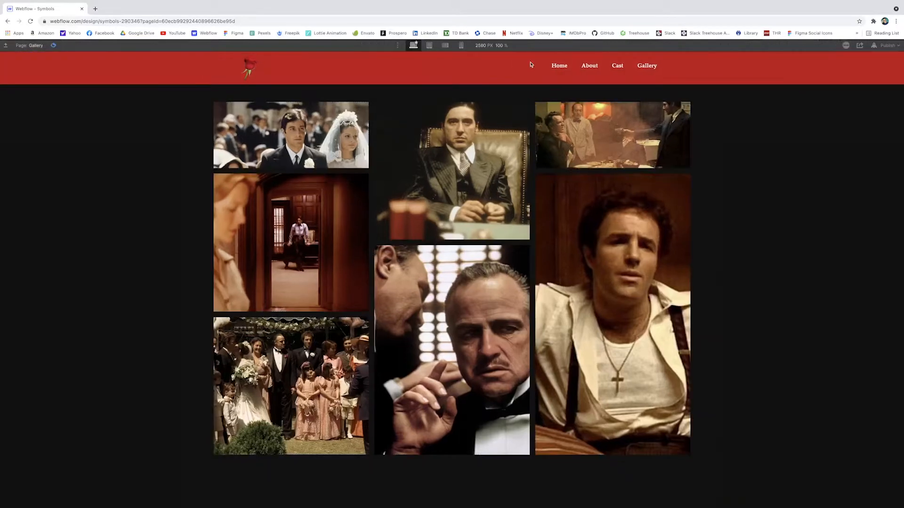
Step: Preview the Home, Cast and Gallery pages through the red navbar, then exit preview
{"action": "left_click", "coordinate": [558, 65]}
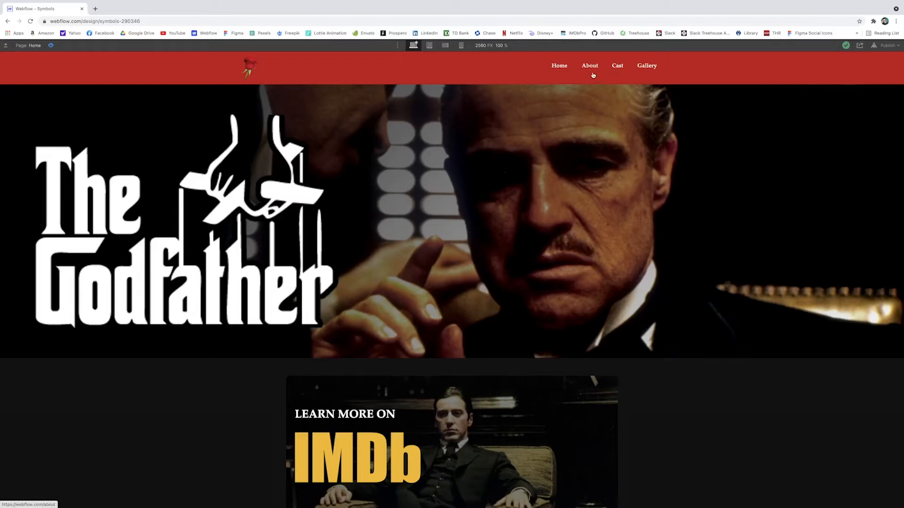
{"action": "left_click", "coordinate": [617, 65]}
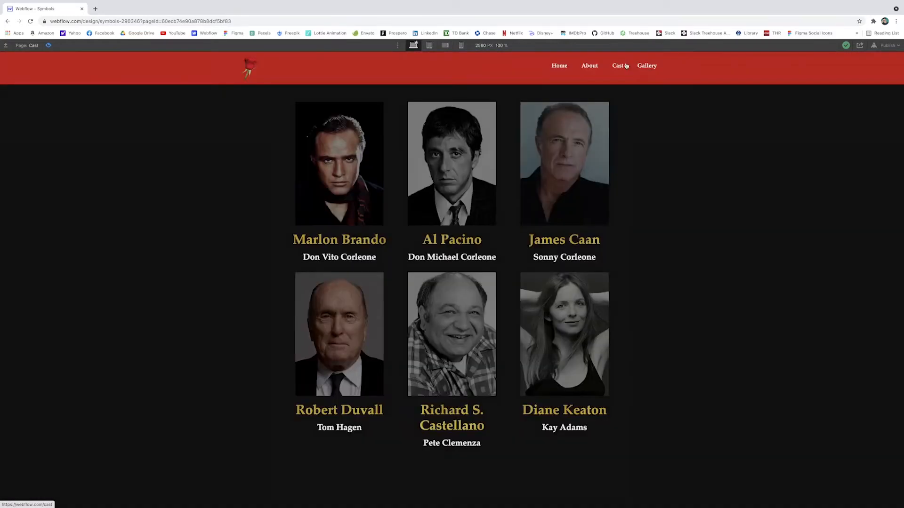
{"action": "left_click", "coordinate": [646, 65]}
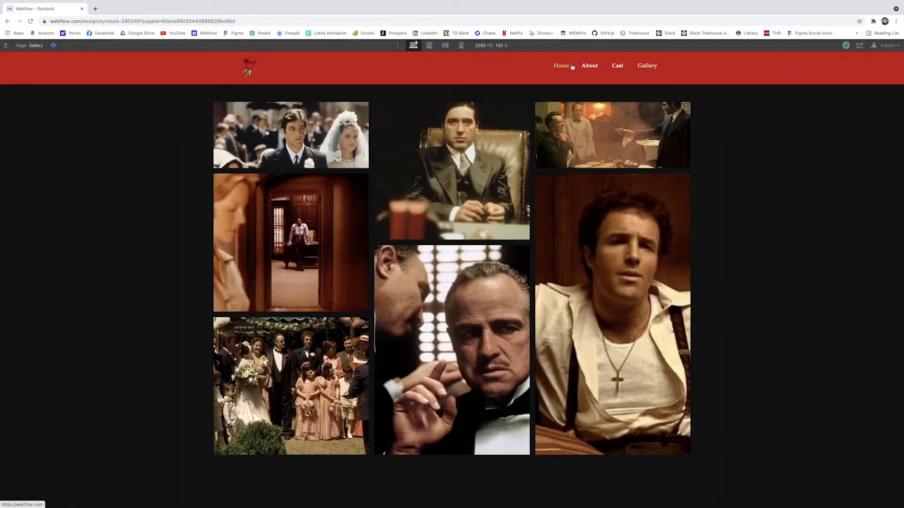
{"action": "left_click", "coordinate": [559, 66]}
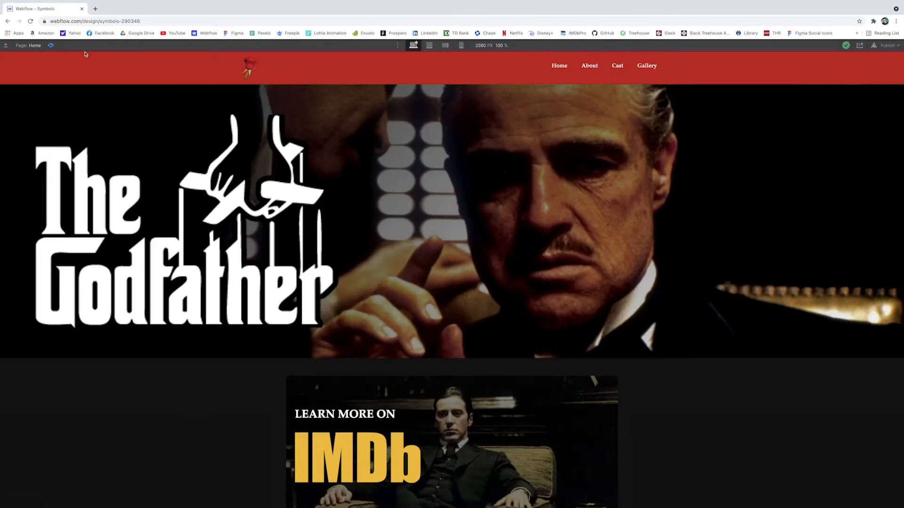
{"action": "mouse_move", "coordinate": [168, 72]}
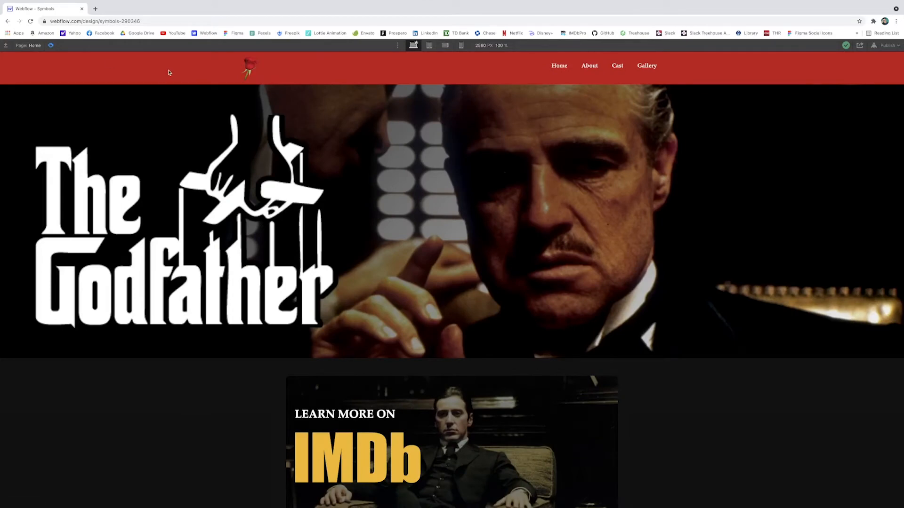
{"action": "mouse_move", "coordinate": [90, 64]}
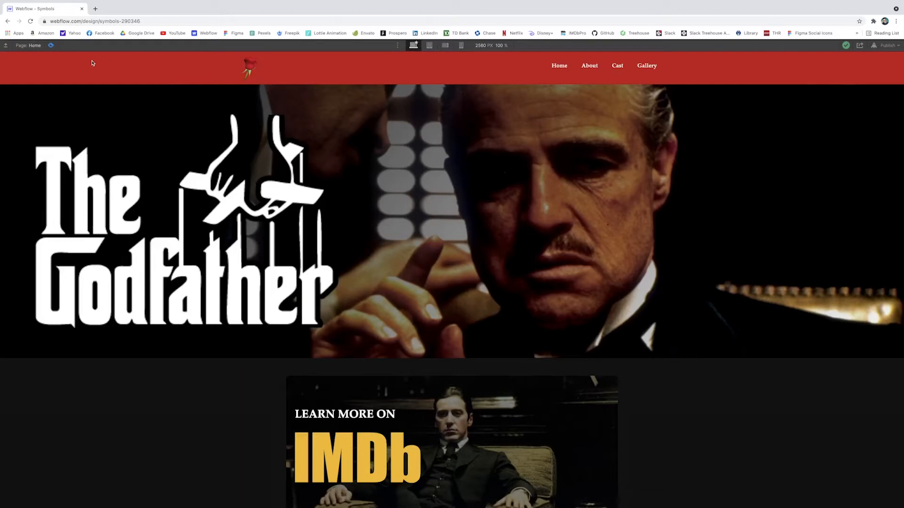
{"action": "mouse_move", "coordinate": [516, 84]}
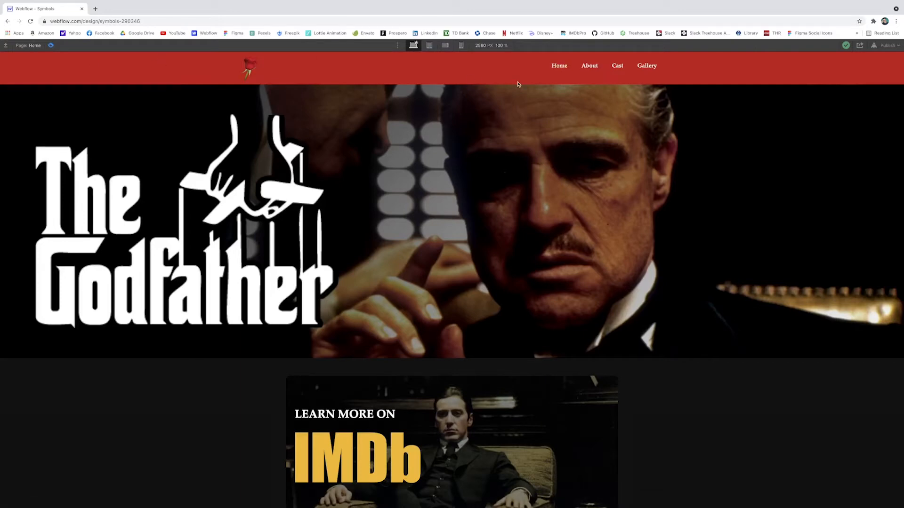
{"action": "left_click", "coordinate": [647, 65]}
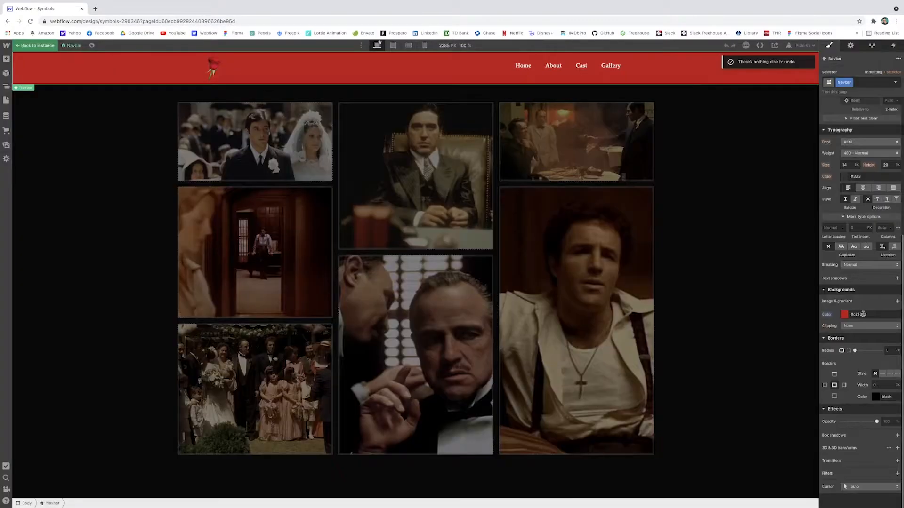
Step: Turn the Home page's IMDb banner container into a symbol named 'IMDb'
{"action": "left_click", "coordinate": [844, 314]}
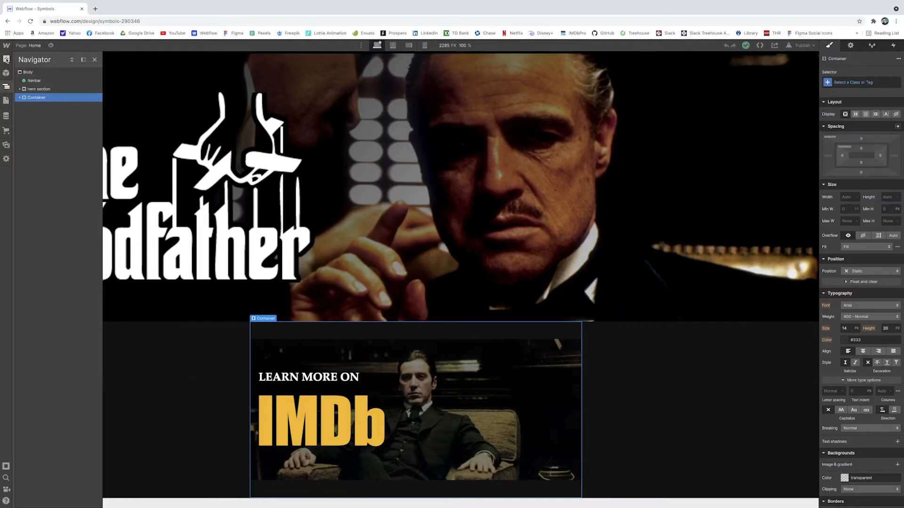
{"action": "left_click", "coordinate": [6, 74]}
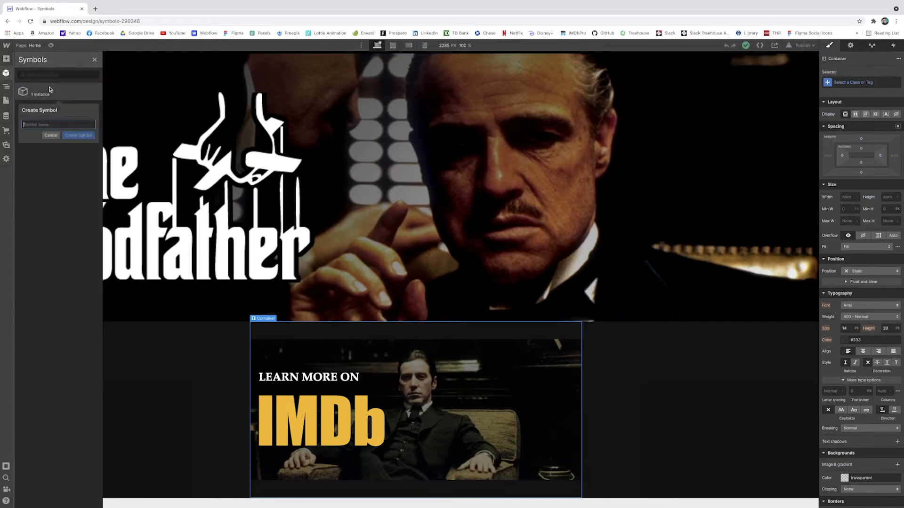
{"action": "type", "text": "IMDb"}
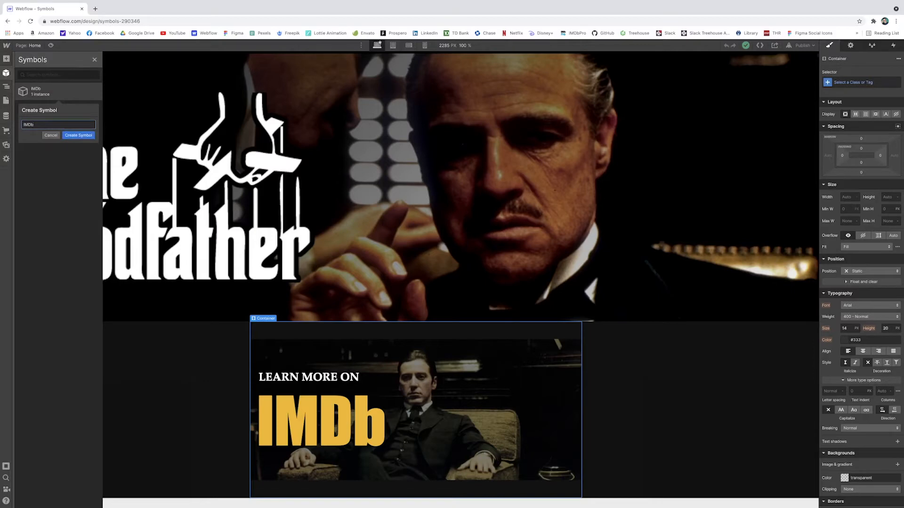
{"action": "left_click", "coordinate": [78, 135]}
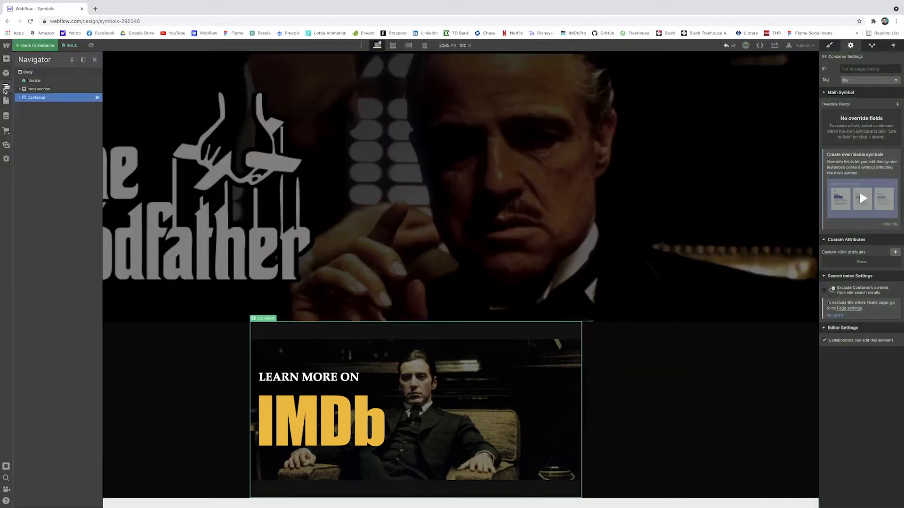
{"action": "left_click", "coordinate": [6, 101]}
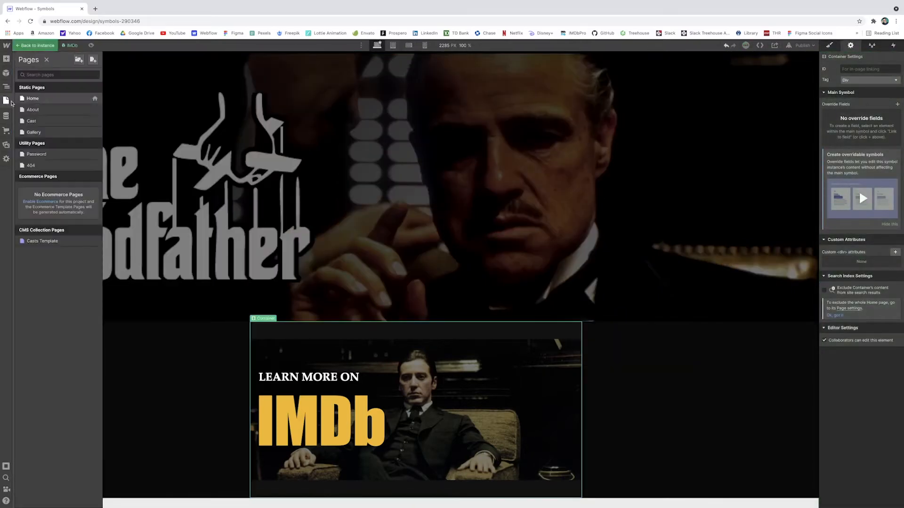
Step: Place the IMDb symbol beneath the About content and the Cast grid, then scroll Gallery
{"action": "left_click", "coordinate": [33, 110]}
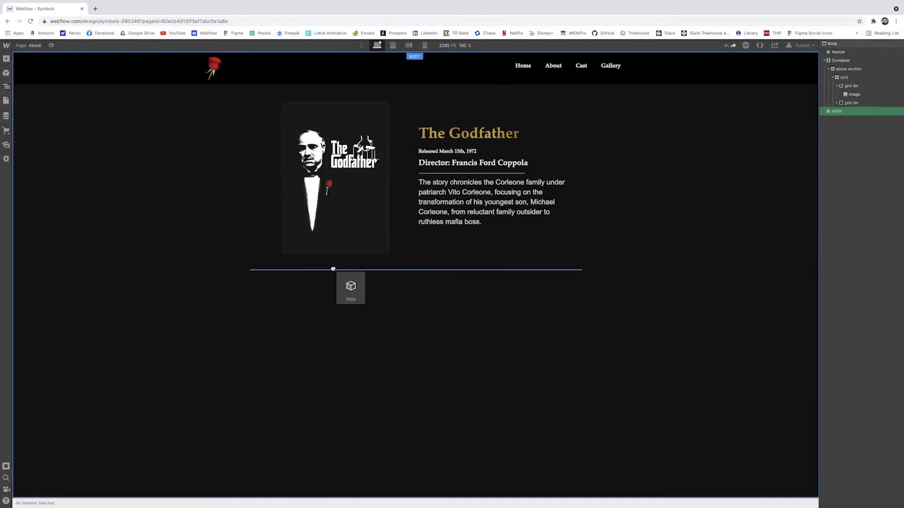
{"action": "left_click", "coordinate": [351, 287]}
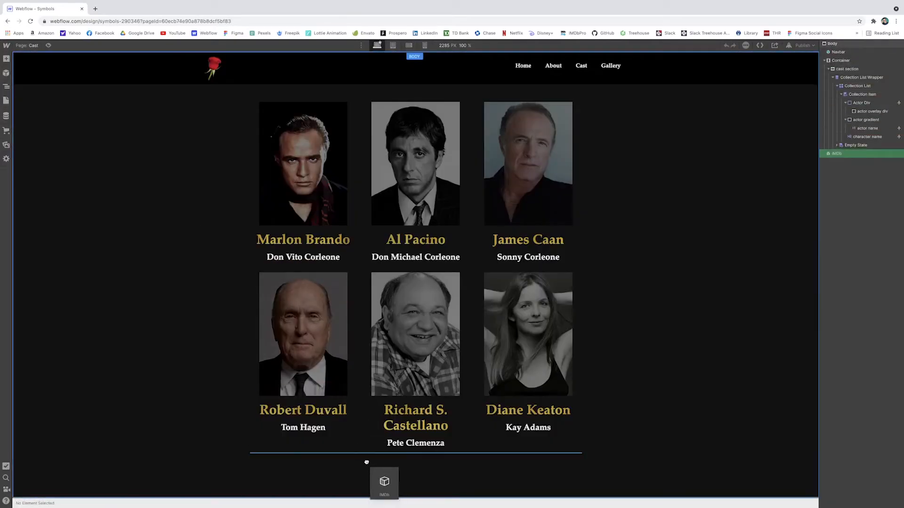
{"action": "left_click", "coordinate": [384, 482]}
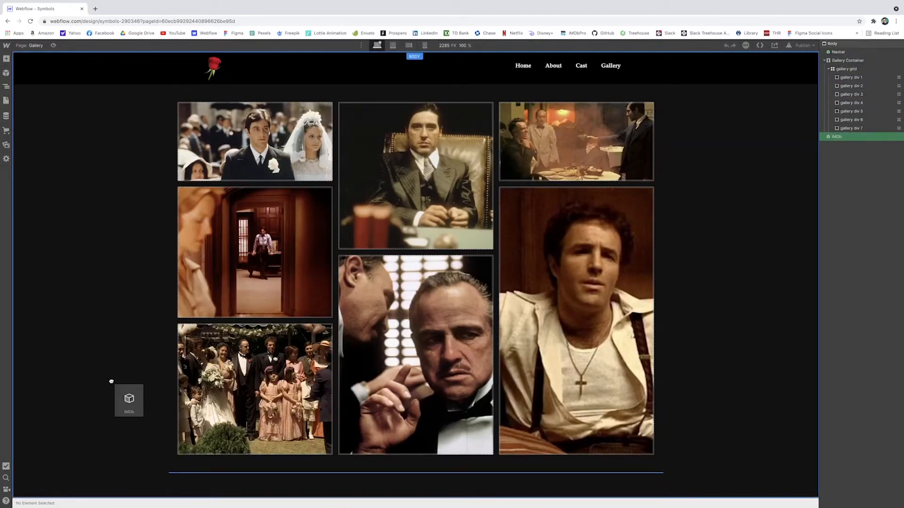
{"action": "scroll", "scroll_direction": "down", "scroll_amount": 3}
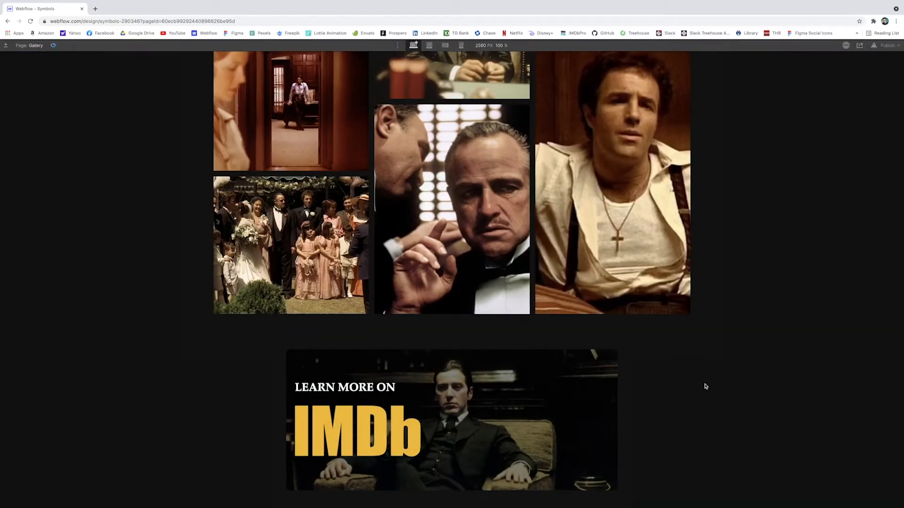
{"action": "mouse_move", "coordinate": [123, 315]}
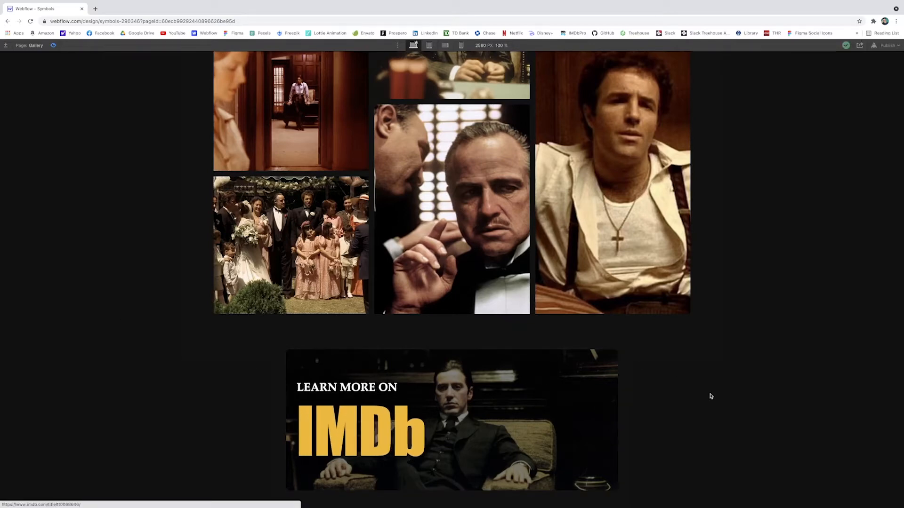
{"action": "mouse_move", "coordinate": [551, 388]}
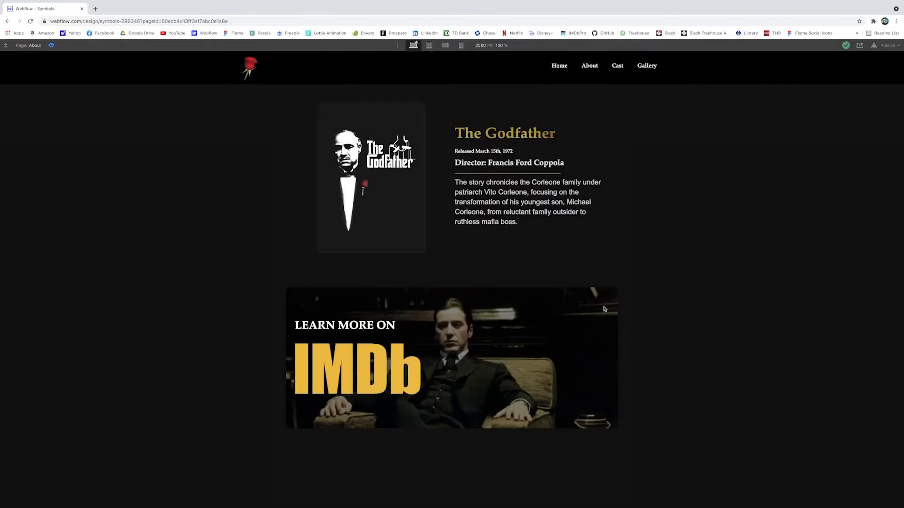
{"action": "mouse_move", "coordinate": [548, 363]}
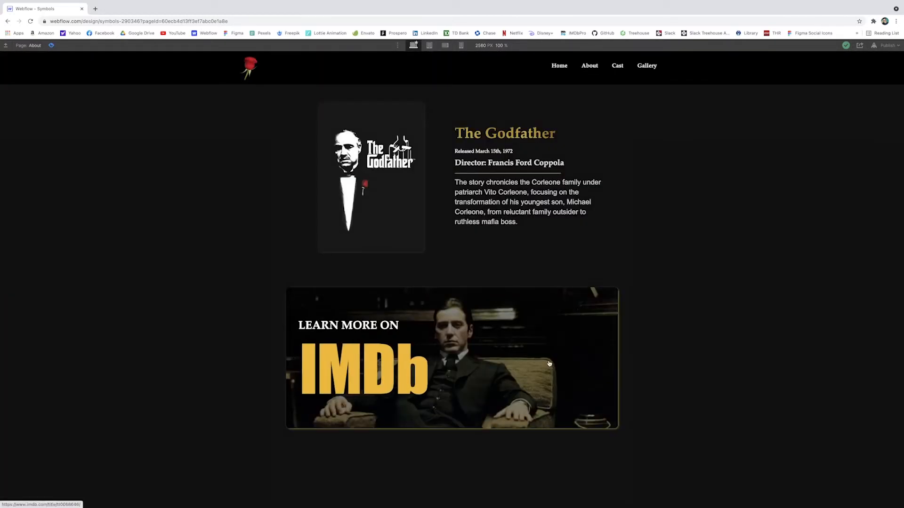
Step: Exit Preview and scroll the About page to reach its Navbar instance
{"action": "left_click", "coordinate": [647, 65]}
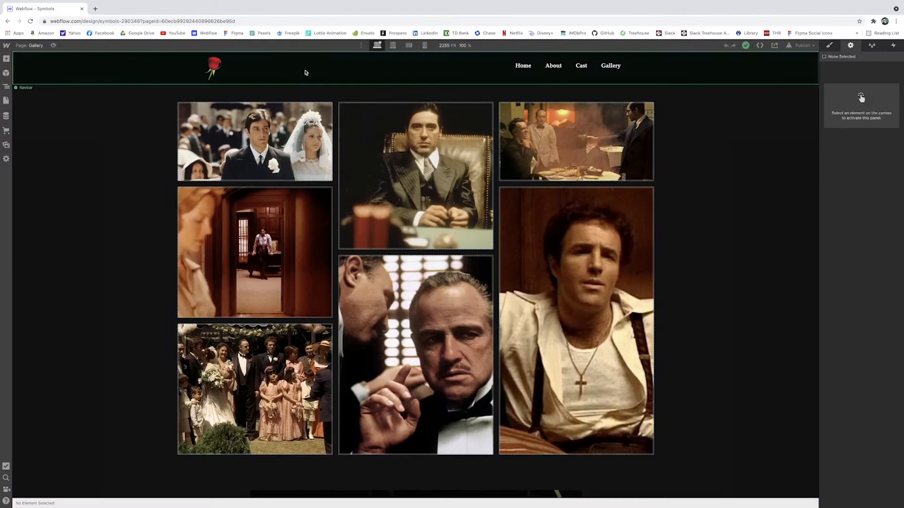
{"action": "scroll", "scroll_direction": "down", "scroll_amount": 3}
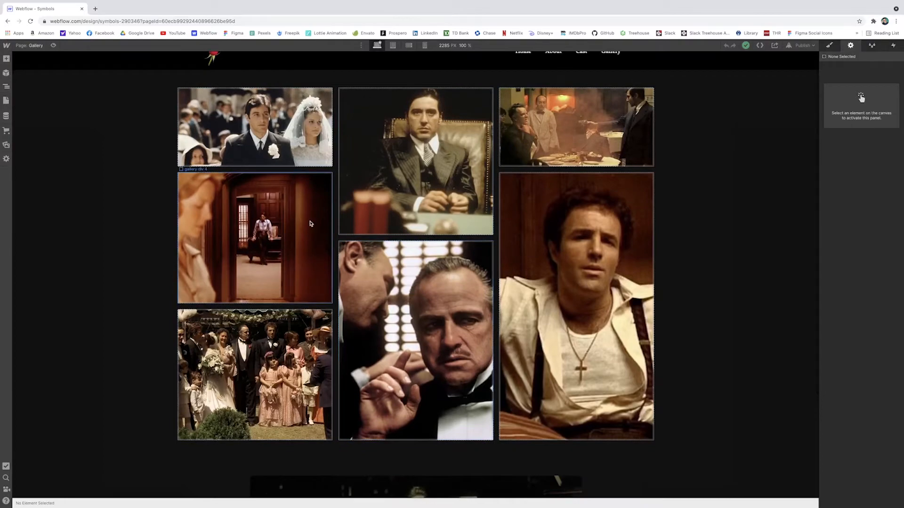
{"action": "scroll", "scroll_direction": "down", "scroll_amount": 3}
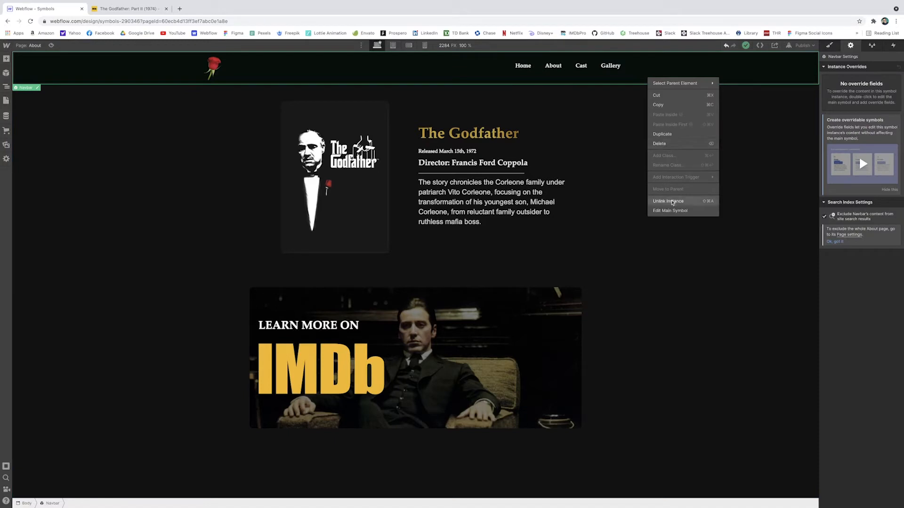
Step: Unlink the About navbar, reorder links to Cast, About, Home, Gallery, and select the details container
{"action": "left_click", "coordinate": [667, 200]}
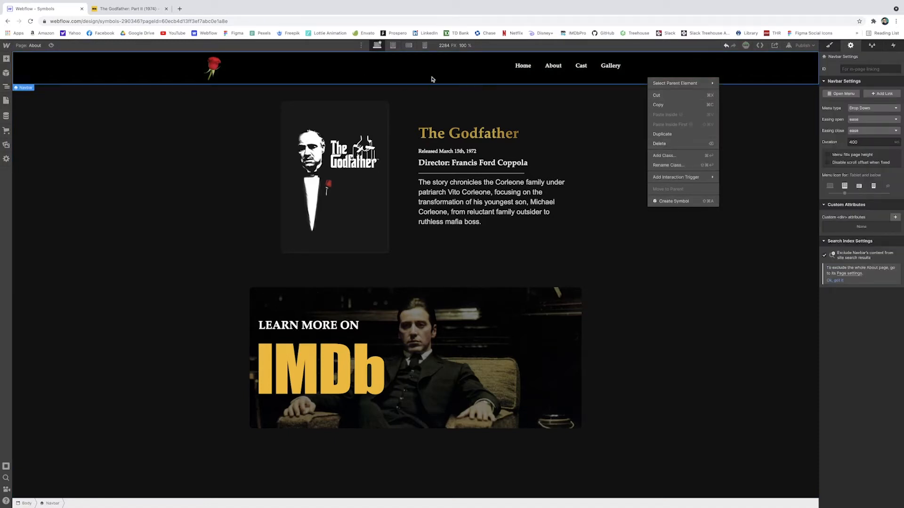
{"action": "left_click", "coordinate": [522, 65]}
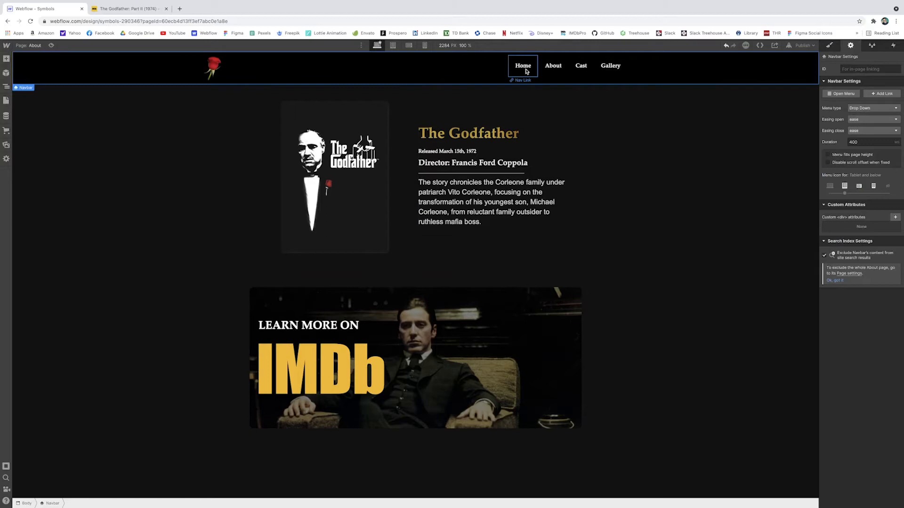
{"action": "mouse_move", "coordinate": [524, 74]}
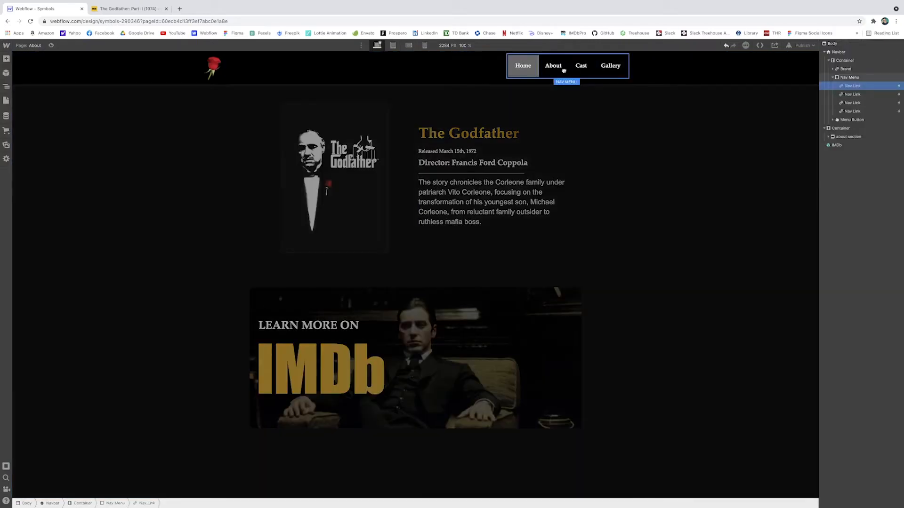
{"action": "left_click", "coordinate": [552, 65]}
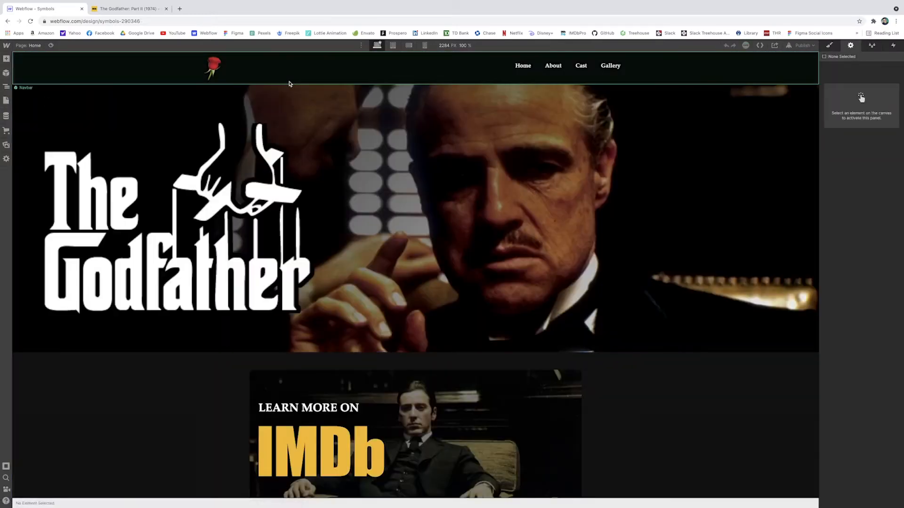
{"action": "mouse_move", "coordinate": [536, 80]}
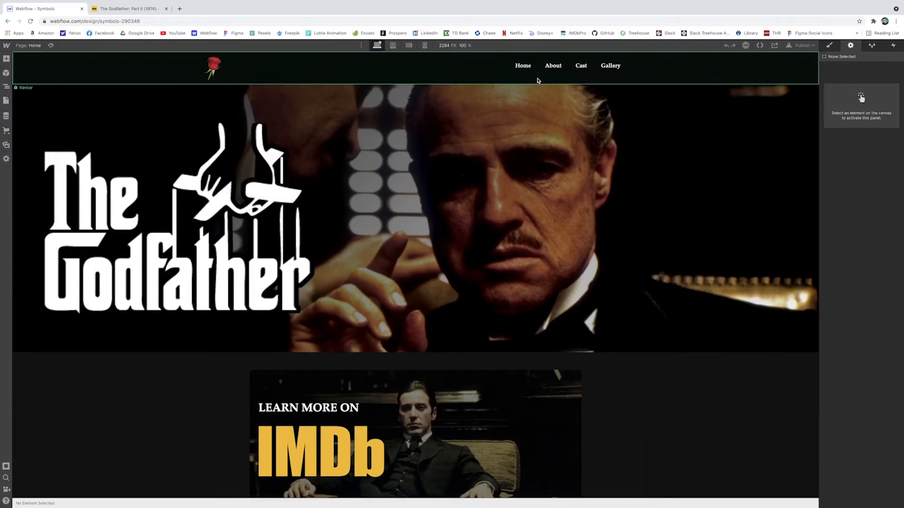
{"action": "mouse_move", "coordinate": [375, 79]}
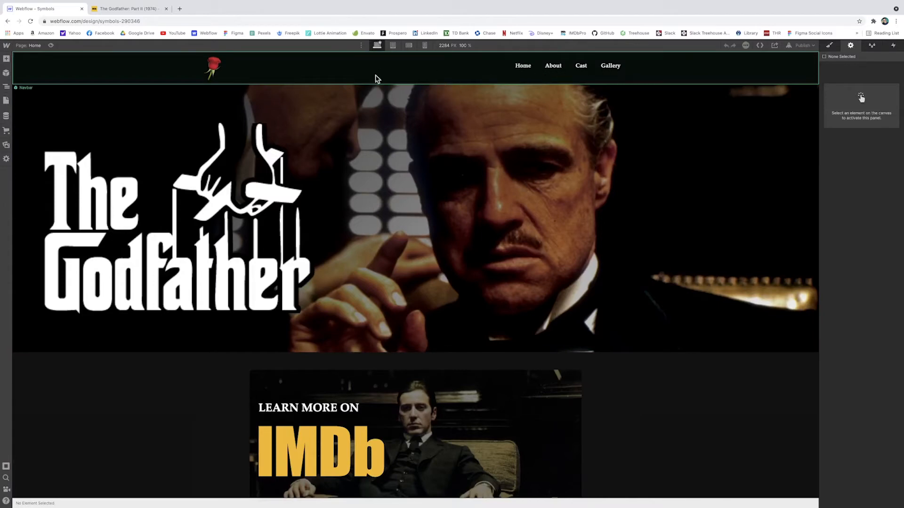
{"action": "left_click", "coordinate": [7, 100]}
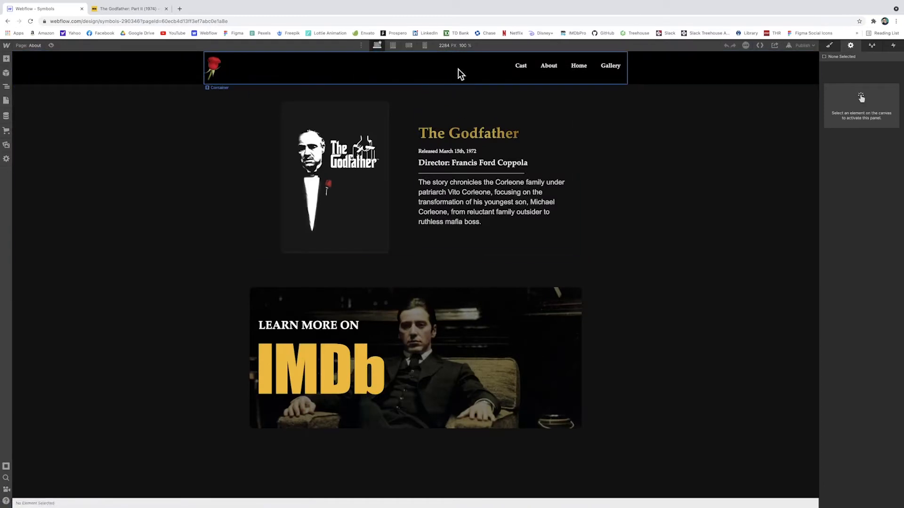
{"action": "left_click", "coordinate": [642, 169]}
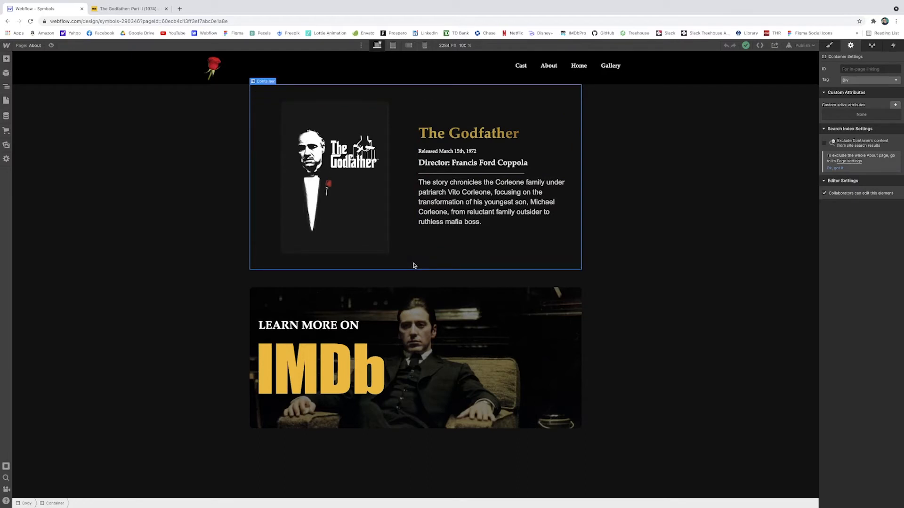
Step: Create the 'Movie Details' symbol from the details container and select its second copy
{"action": "right_click", "coordinate": [412, 266]}
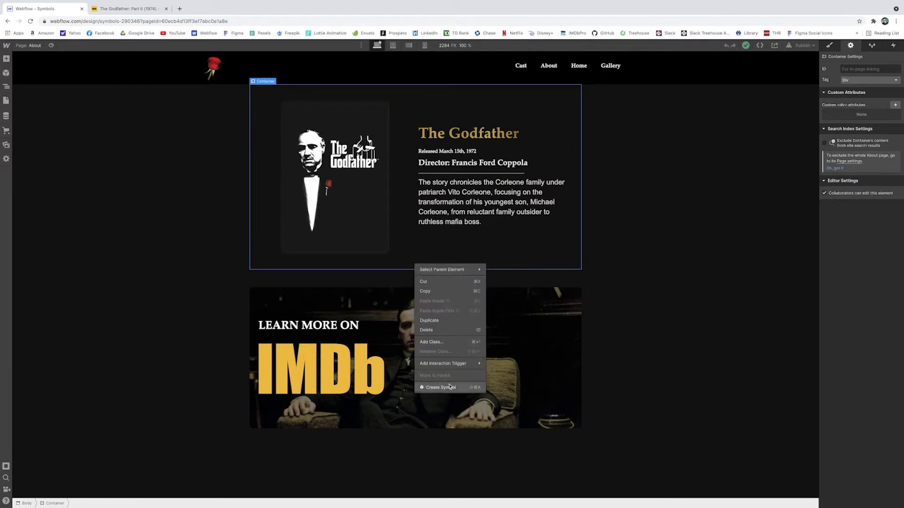
{"action": "left_click", "coordinate": [441, 387]}
{"action": "type", "text": "Movie D"}
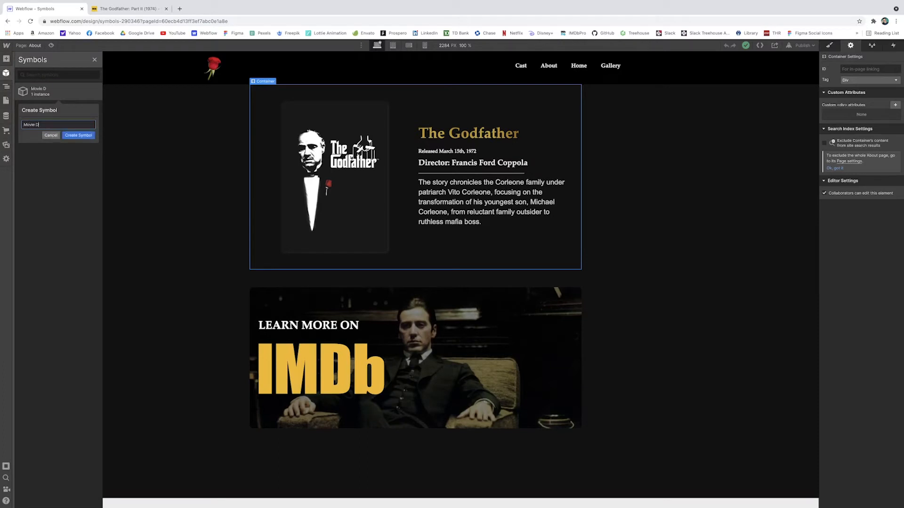
{"action": "left_click", "coordinate": [77, 135]}
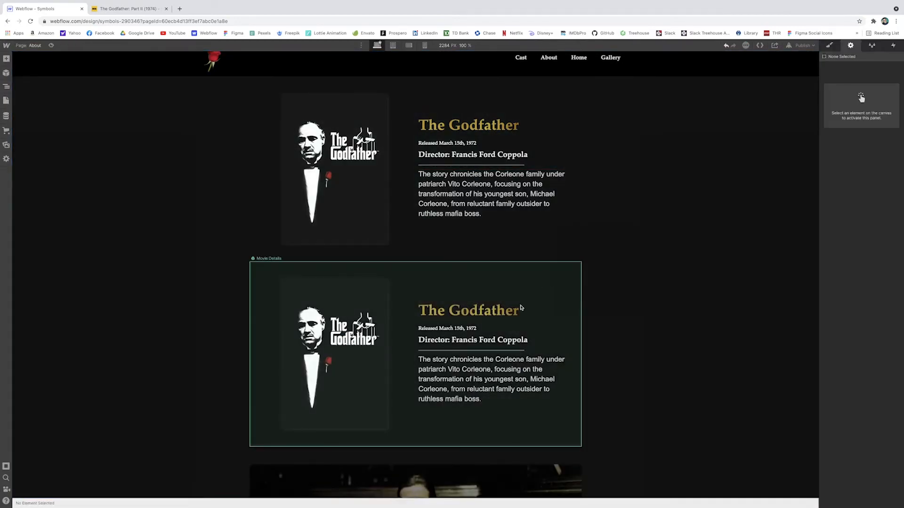
{"action": "left_click", "coordinate": [468, 310]}
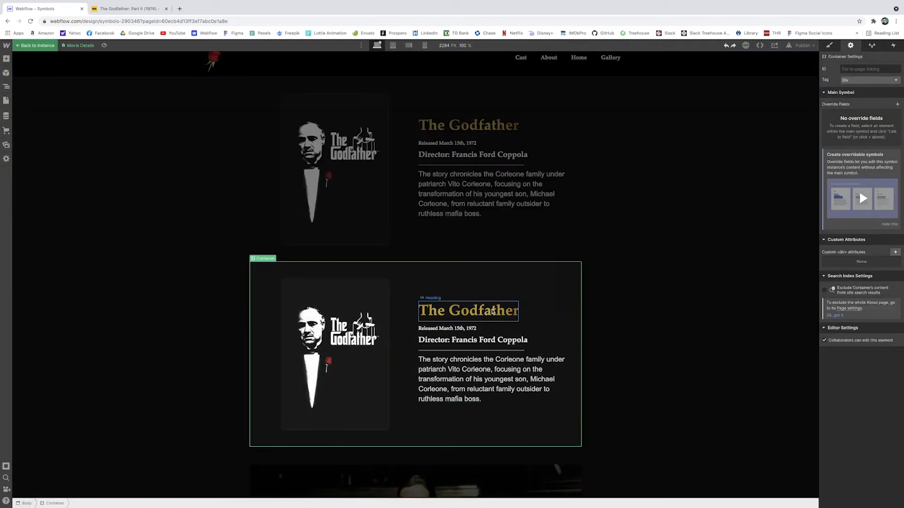
Step: Link the symbol's Godfather heading to a new override field named Movie Title
{"action": "left_click", "coordinate": [468, 310]}
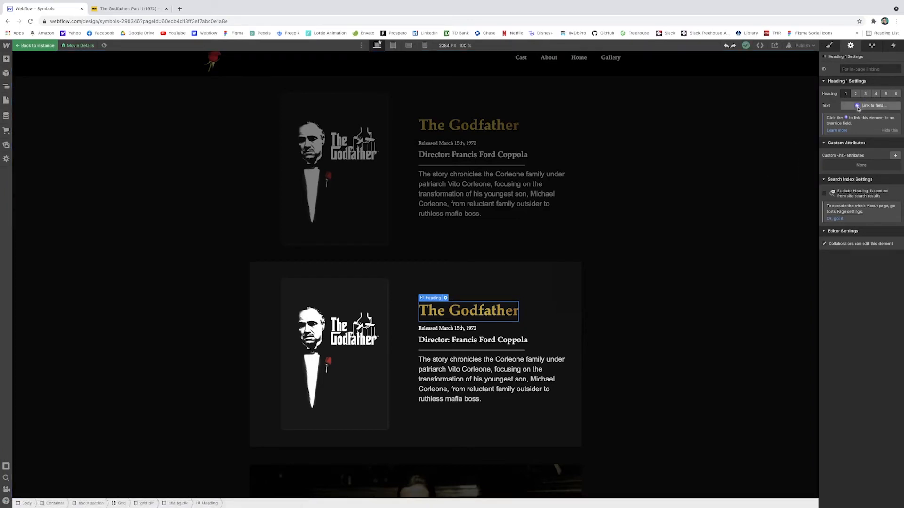
{"action": "left_click", "coordinate": [856, 106]}
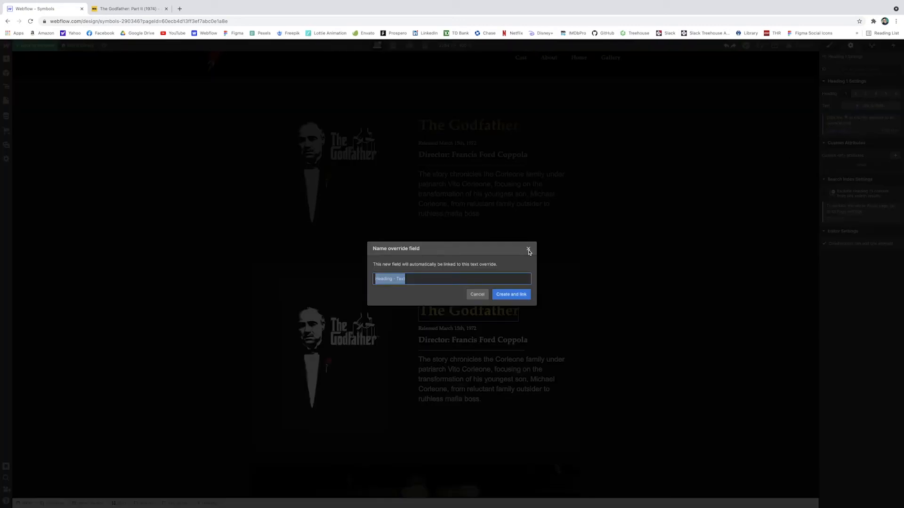
{"action": "type", "text": "Movie Title"}
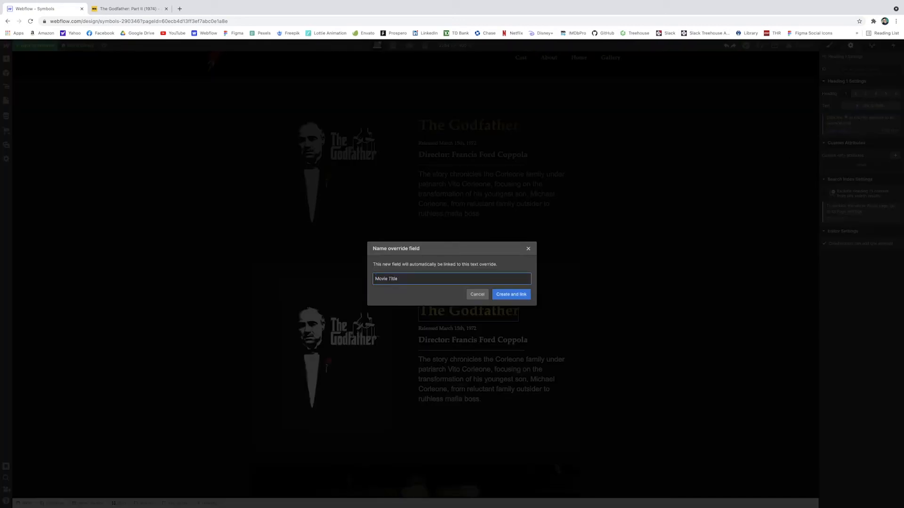
{"action": "left_click", "coordinate": [510, 294]}
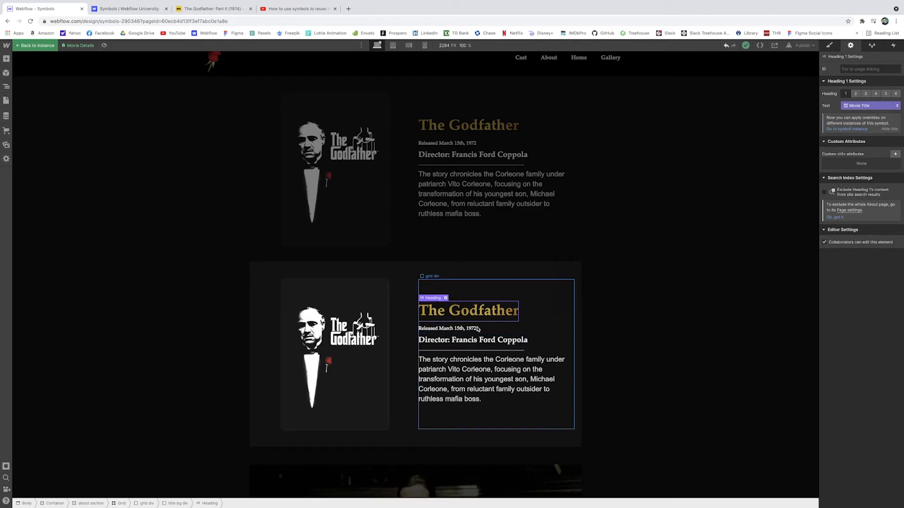
Step: Link the release date and plot summary to new fields Release Date and Plot Summary
{"action": "left_click", "coordinate": [446, 329]}
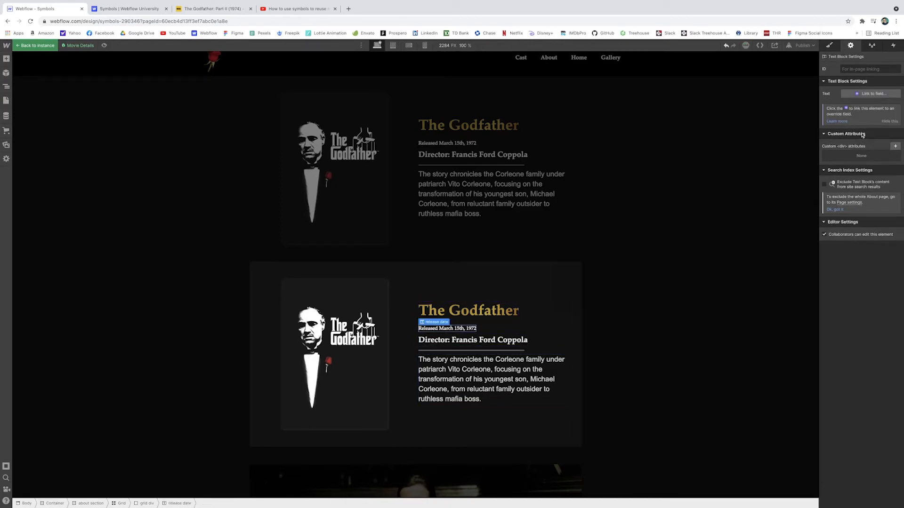
{"action": "left_click", "coordinate": [872, 93]}
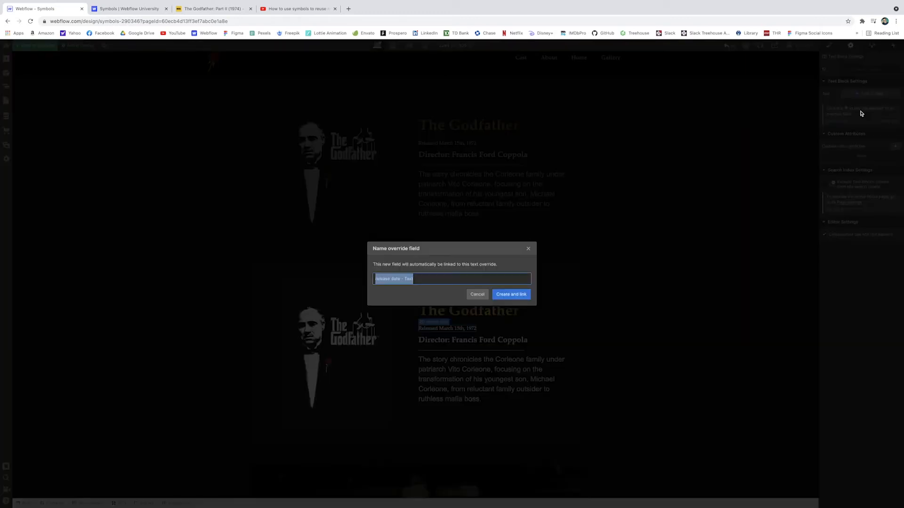
{"action": "type", "text": "Release Date"}
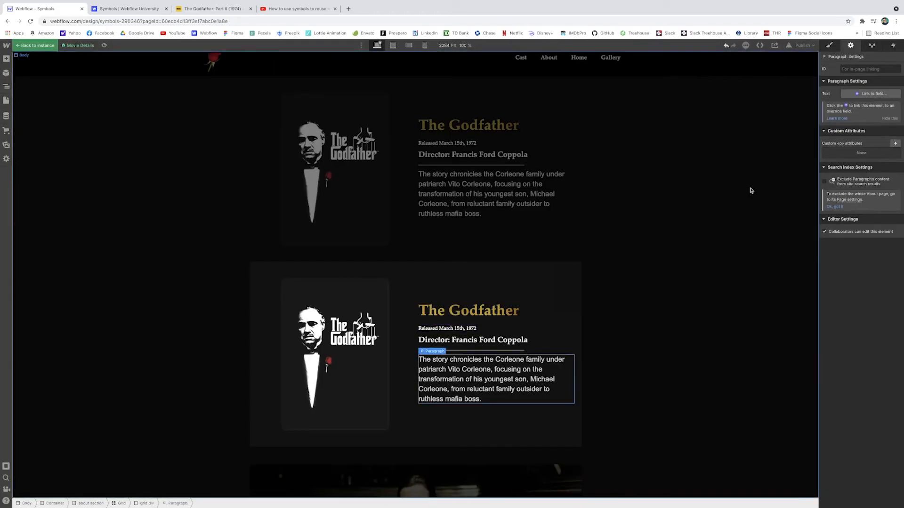
{"action": "left_click", "coordinate": [876, 93]}
{"action": "type", "text": "Plot Summary"}
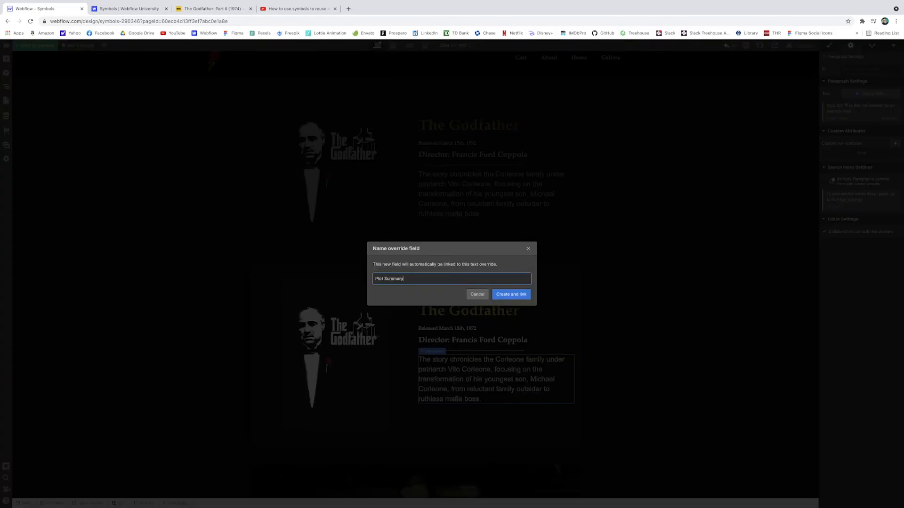
{"action": "left_click", "coordinate": [510, 293]}
{"action": "type", "text": "The Godfather: Part 2"}
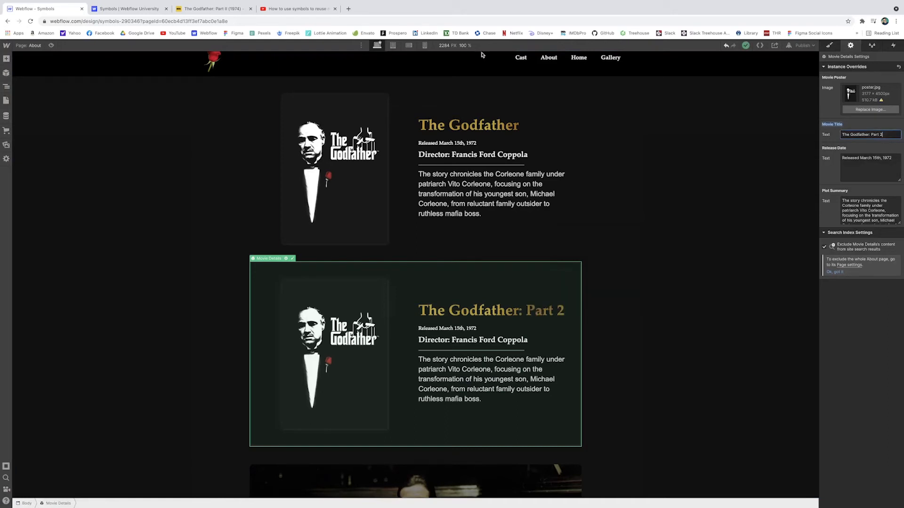
Step: Enter the December 18th 1974 release date in the second card's overrides
{"action": "type", "text": "Released Decem"}
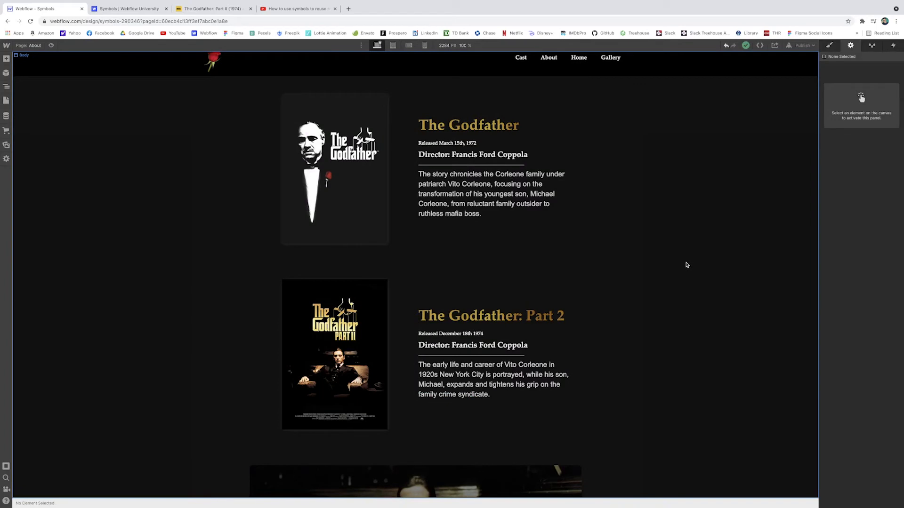
{"action": "mouse_move", "coordinate": [565, 296]}
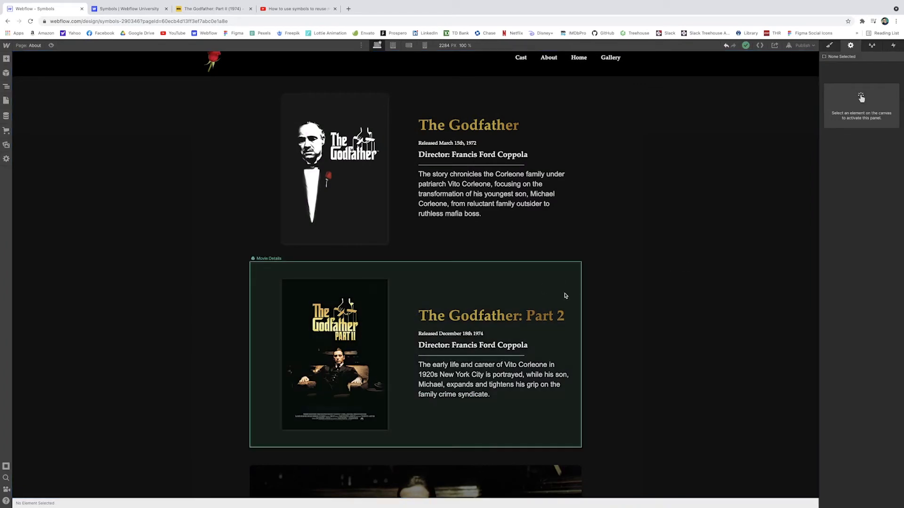
{"action": "mouse_move", "coordinate": [567, 294]}
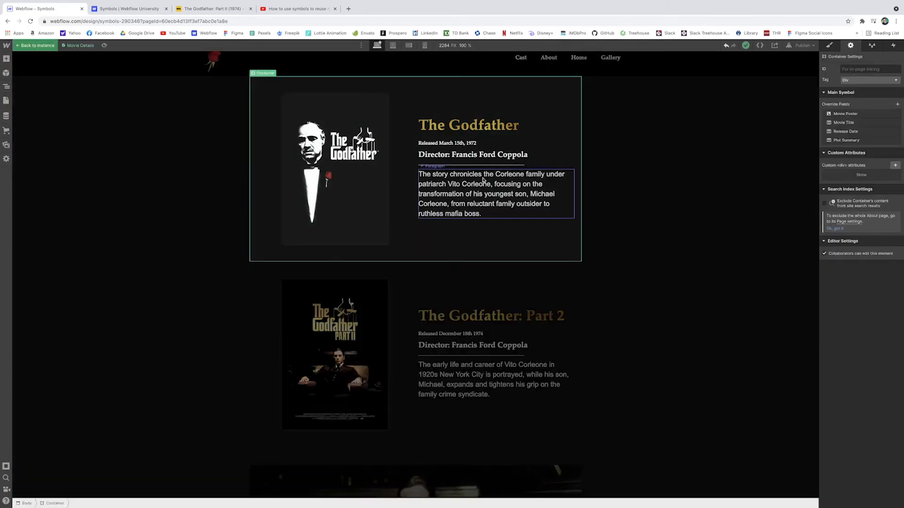
Step: Move the release date and Director lines above the title heading in the Movie Details symbol
{"action": "left_click", "coordinate": [472, 154]}
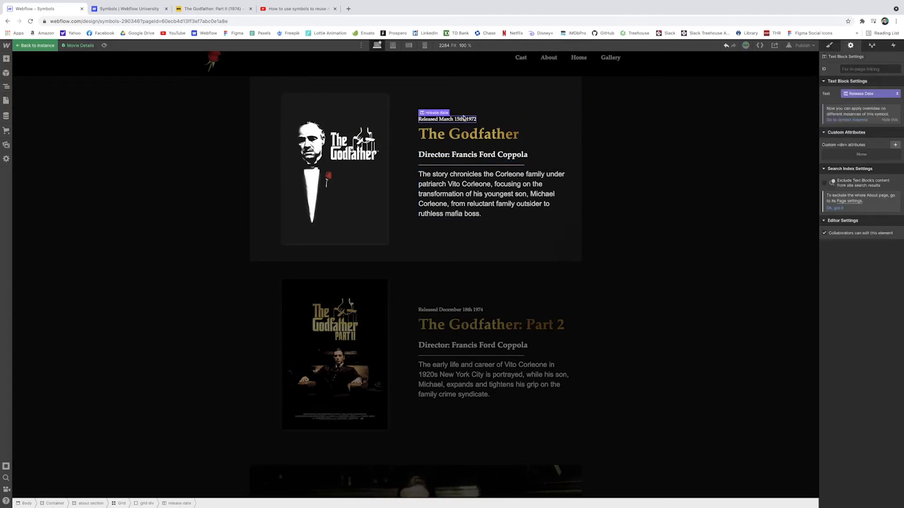
{"action": "left_click", "coordinate": [467, 133]}
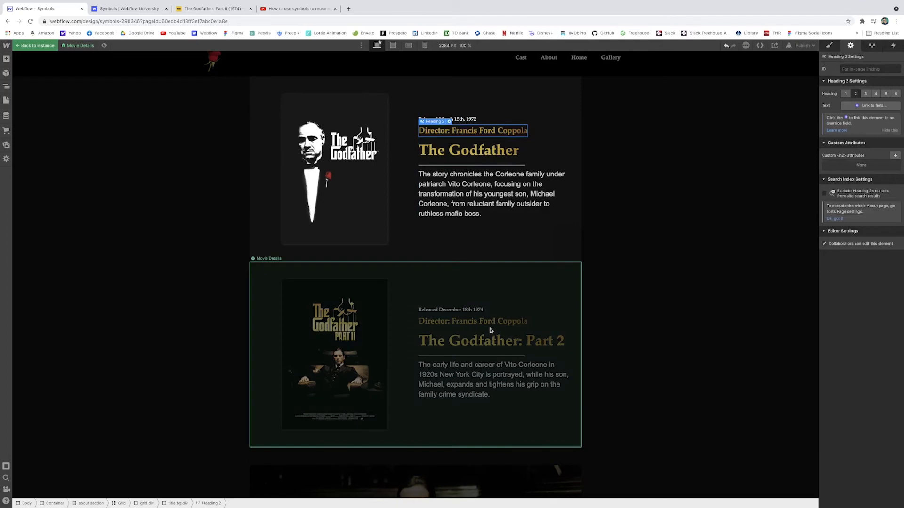
{"action": "left_click", "coordinate": [491, 194]}
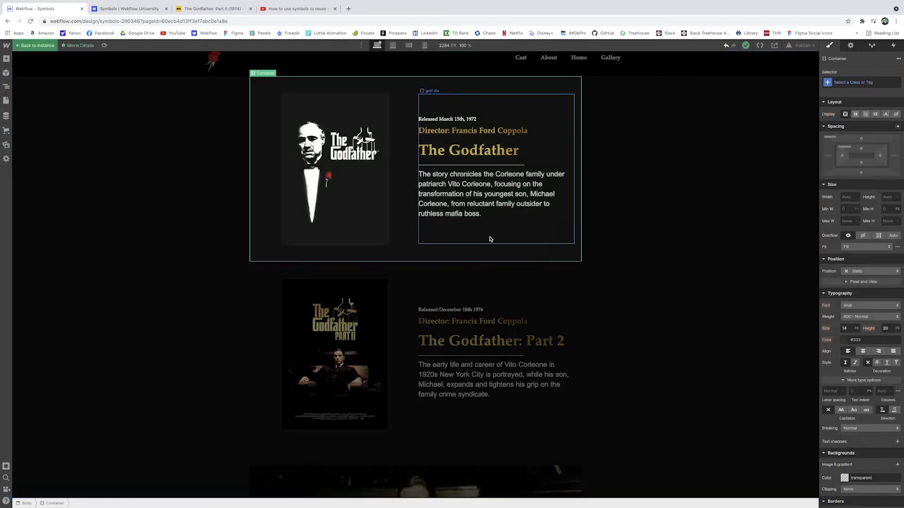
Step: Add a white 'Learn more about Part 1' link button under the summary as symbol IMDB Link
{"action": "left_click", "coordinate": [6, 58]}
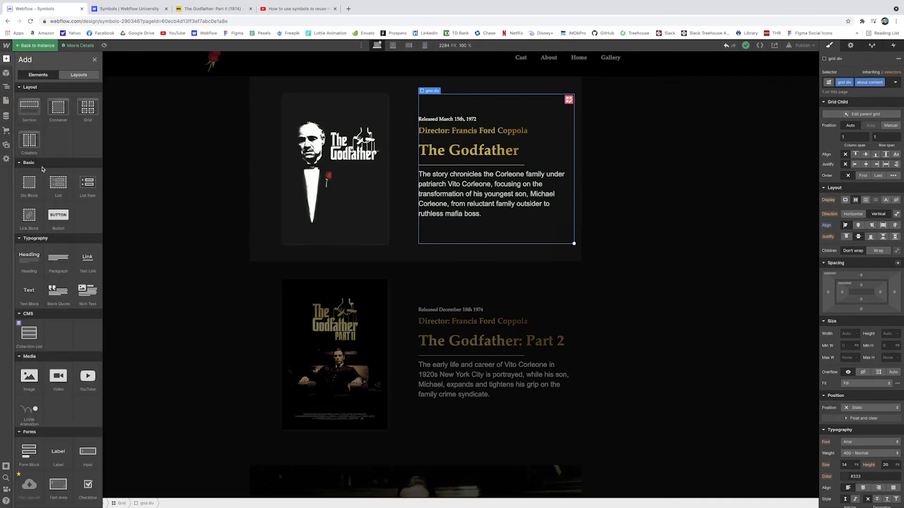
{"action": "type", "text": "te"}
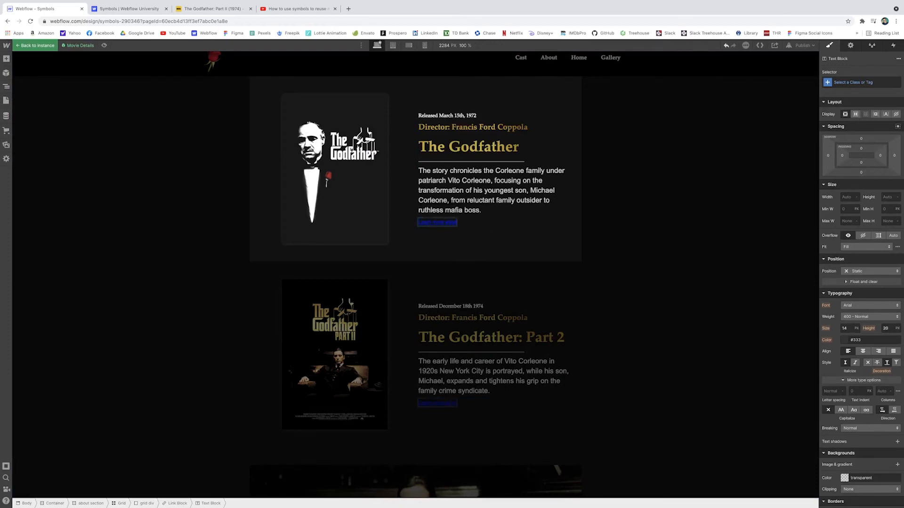
{"action": "left_click", "coordinate": [437, 223]}
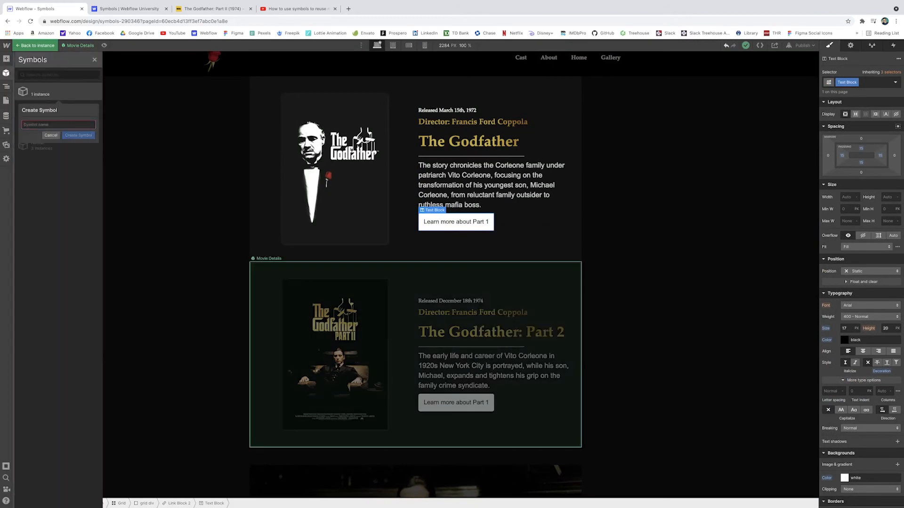
{"action": "type", "text": "IMDB Link"}
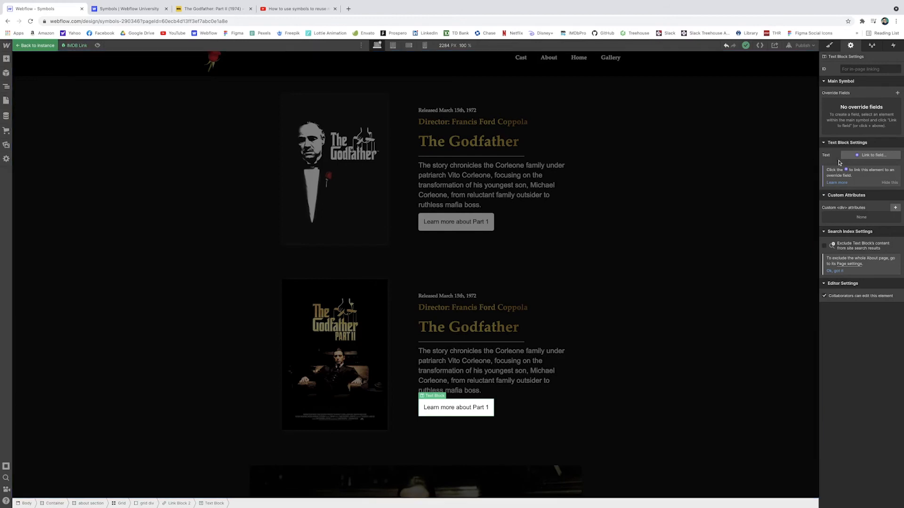
Step: Link the IMDB Link button text to a new override field named imdb link
{"action": "left_click", "coordinate": [873, 154]}
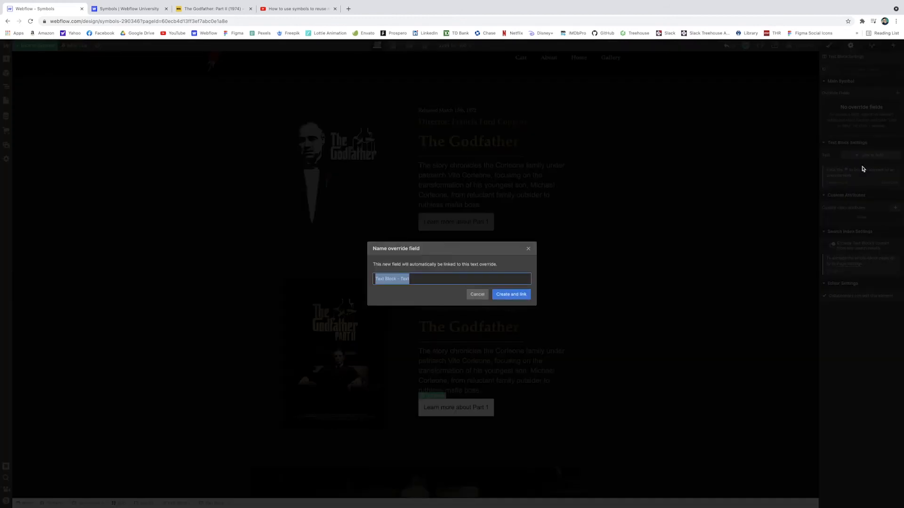
{"action": "type", "text": "imdb link"}
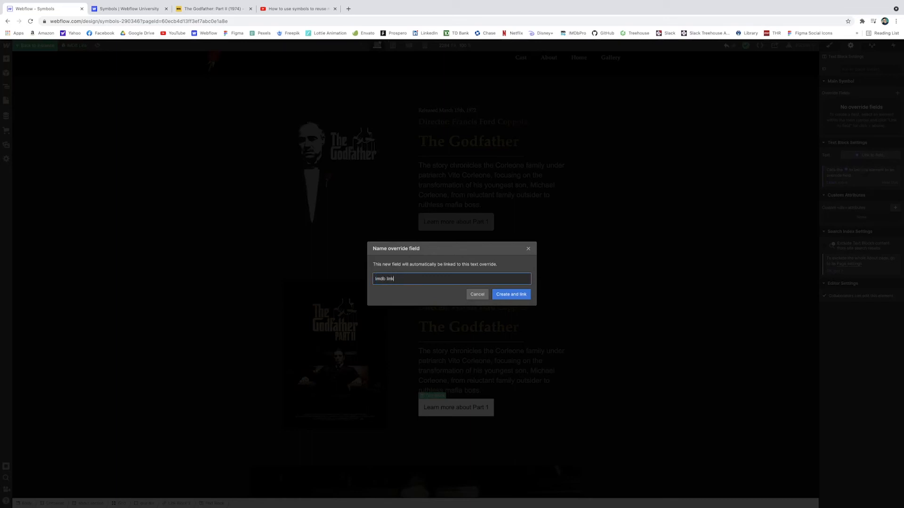
{"action": "left_click", "coordinate": [510, 294]}
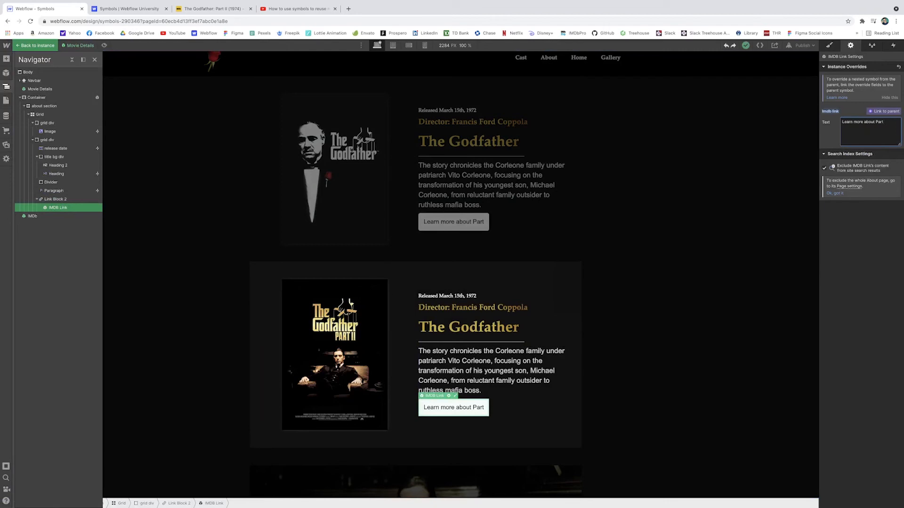
{"action": "type", "text": "2"}
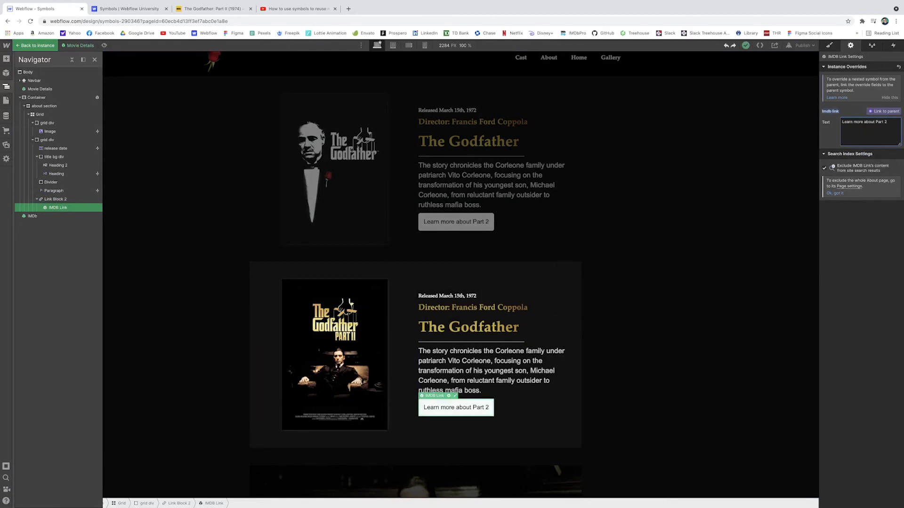
{"action": "left_click", "coordinate": [491, 370]}
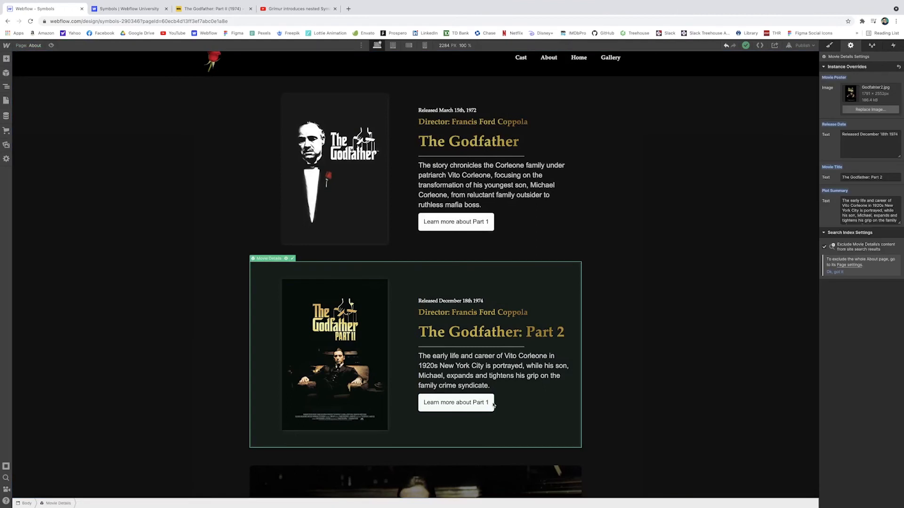
Step: Expose the nested button text as parent field 'IMDB parent' and set card two to 'Learn more about Part 2'
{"action": "left_click", "coordinate": [455, 403]}
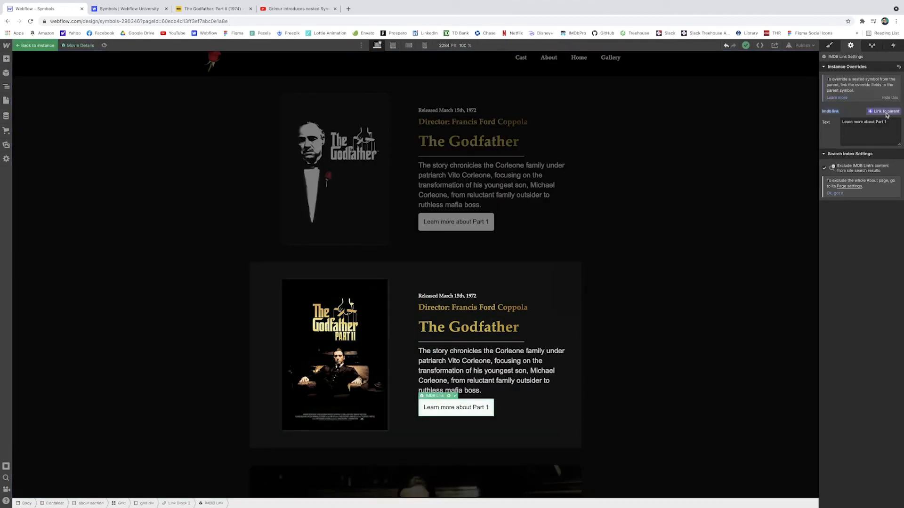
{"action": "left_click", "coordinate": [869, 122]}
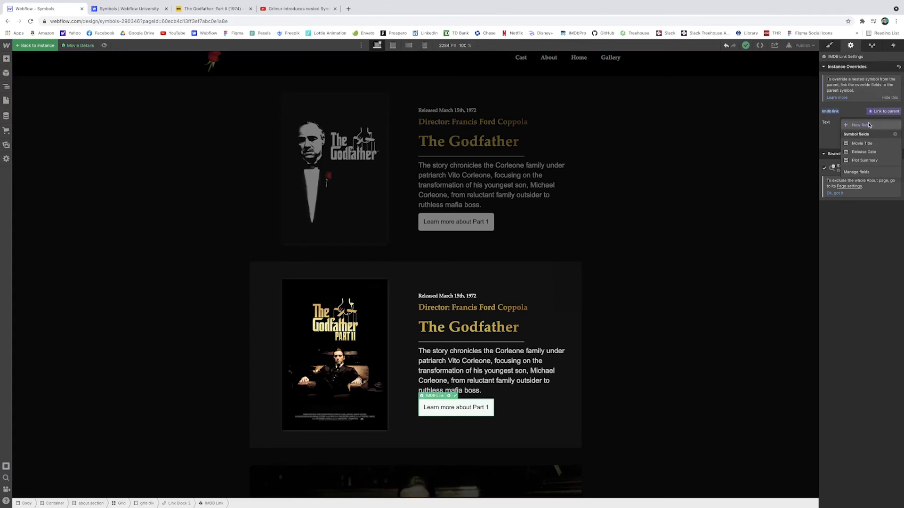
{"action": "left_click", "coordinate": [859, 125]}
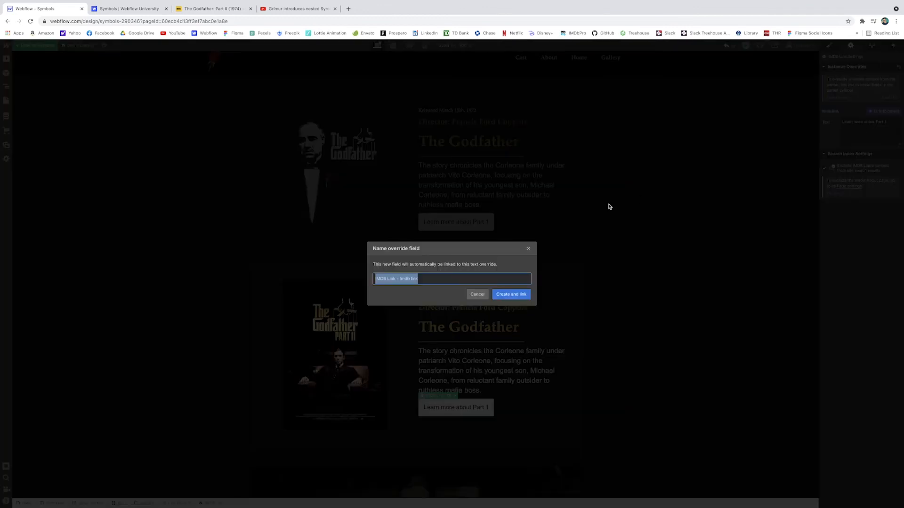
{"action": "type", "text": "IMDB parent"}
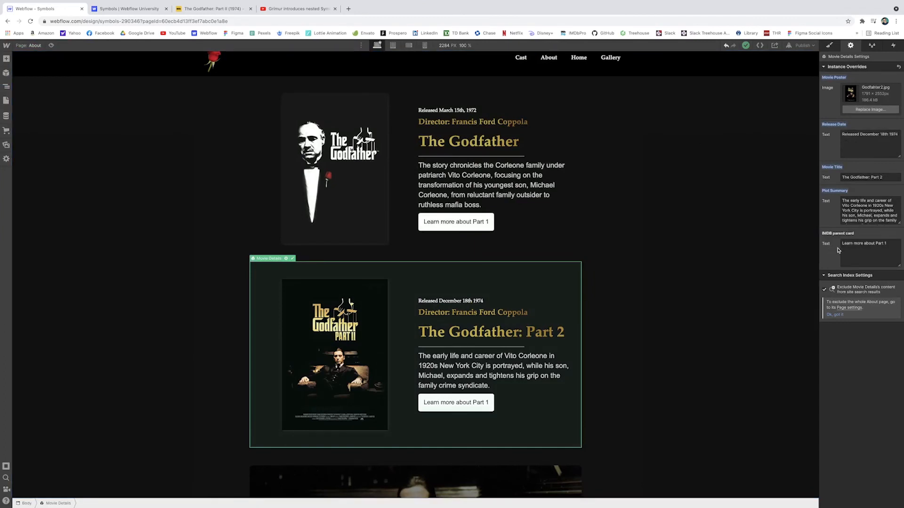
{"action": "left_click", "coordinate": [864, 244]}
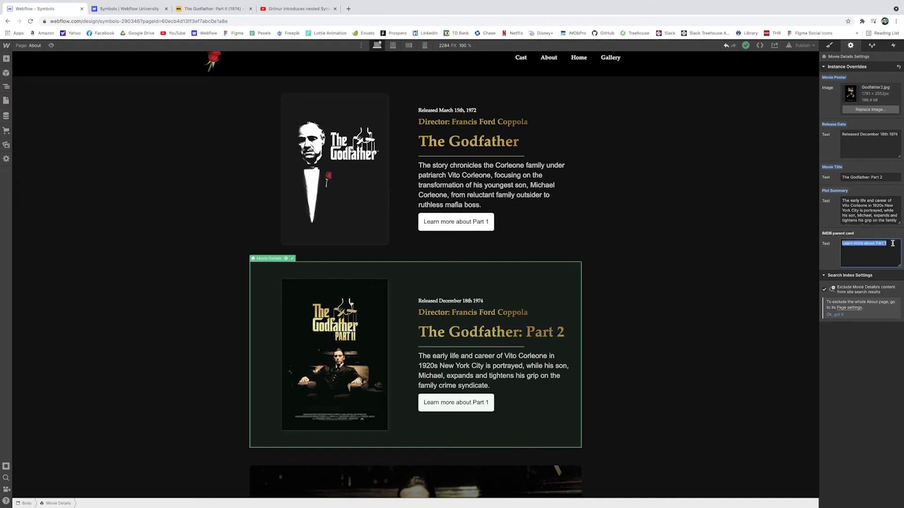
{"action": "type", "text": "Learn more about Part 2"}
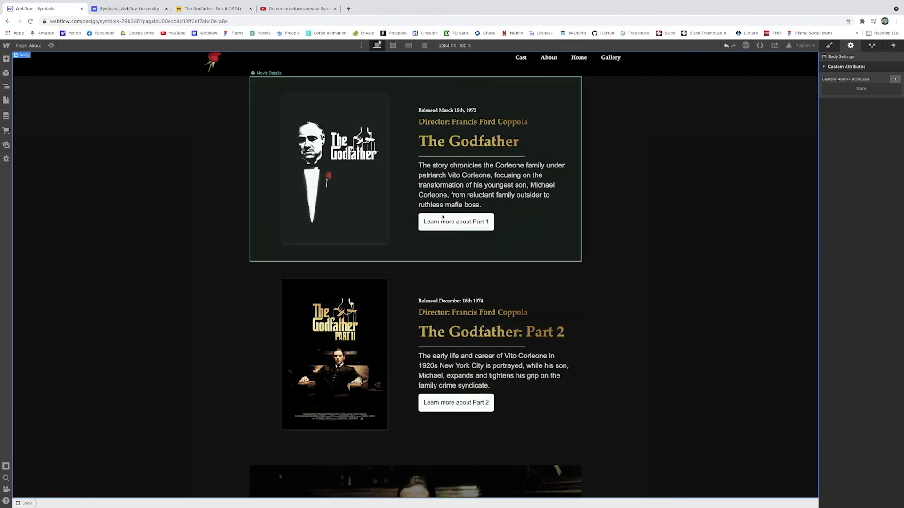
{"action": "mouse_move", "coordinate": [520, 227]}
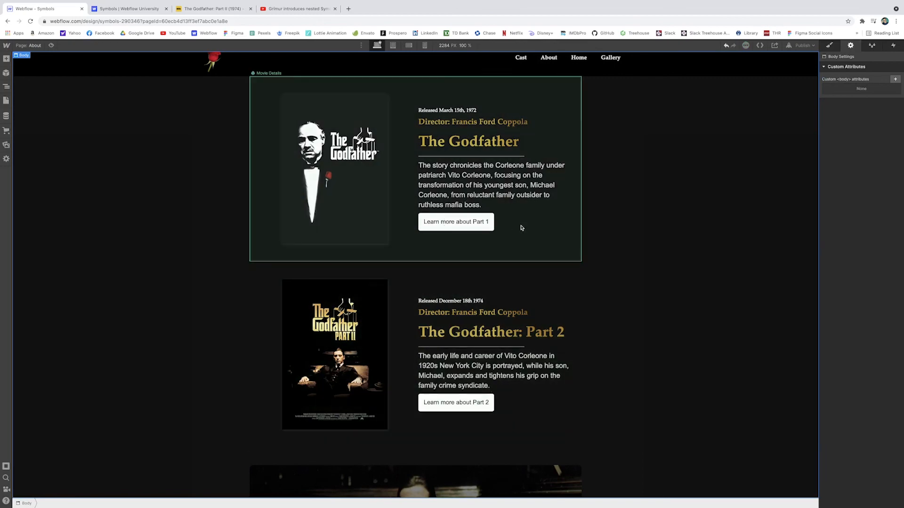